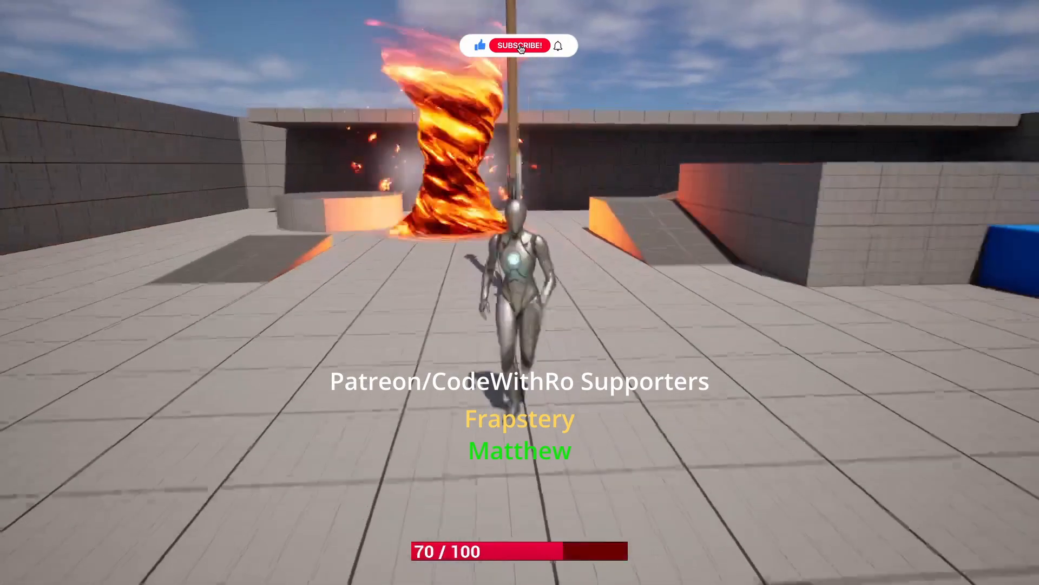
Stop Play-In-Editor and return to the ThirdPersonMap level viewport.
click(520, 46)
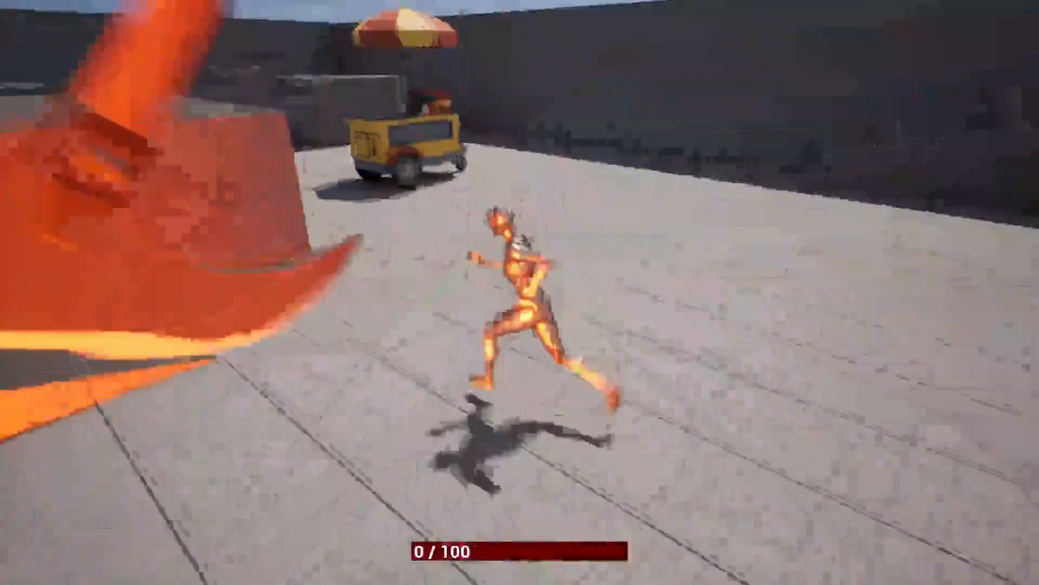
click(220, 32)
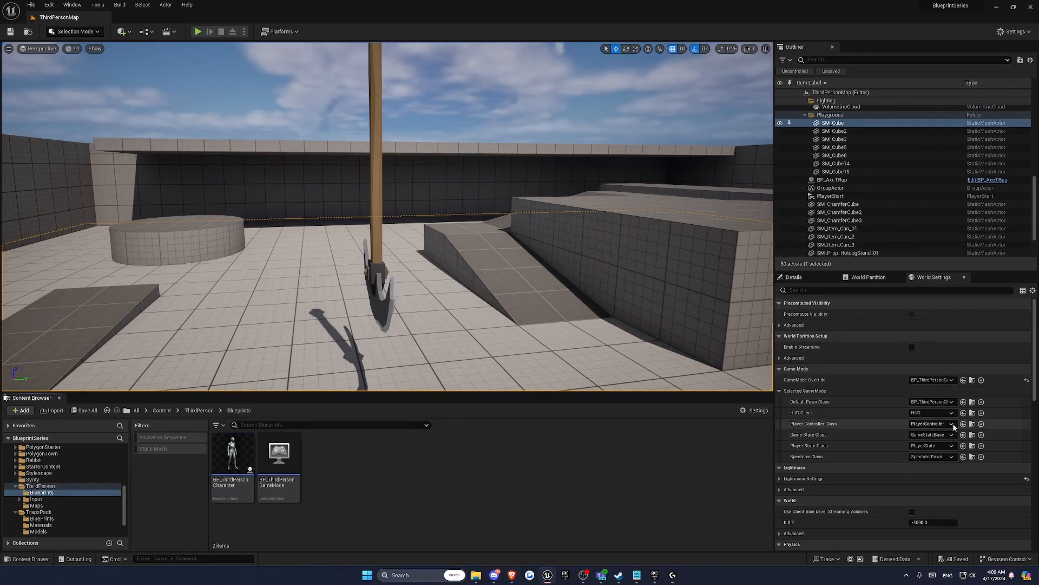
Add float variables CurrentHealth and MaxHealth to BP_ThirdPersonCharacter, both defaulting to 100, and compile.
click(232, 454)
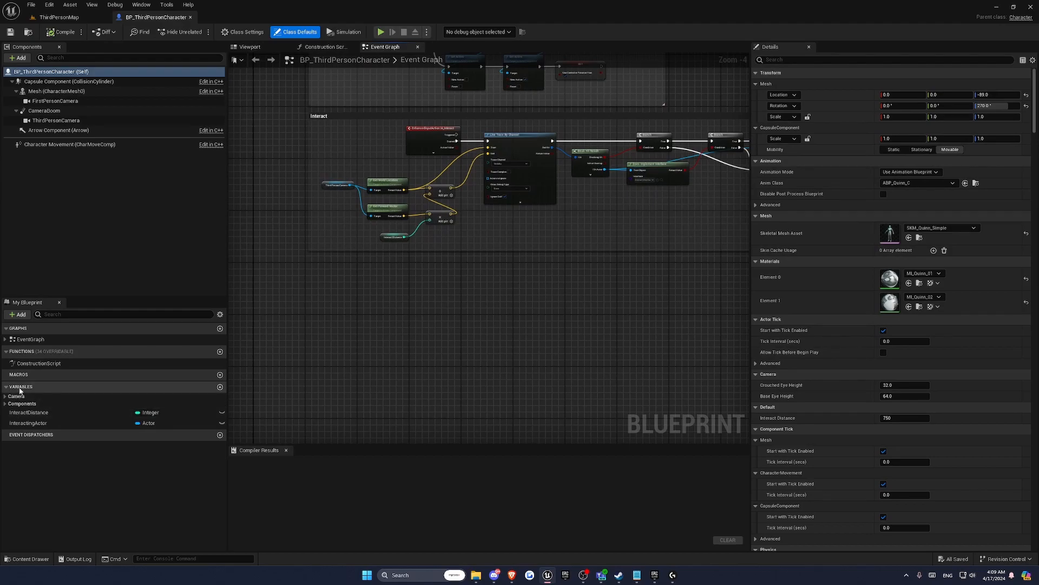
click(220, 386)
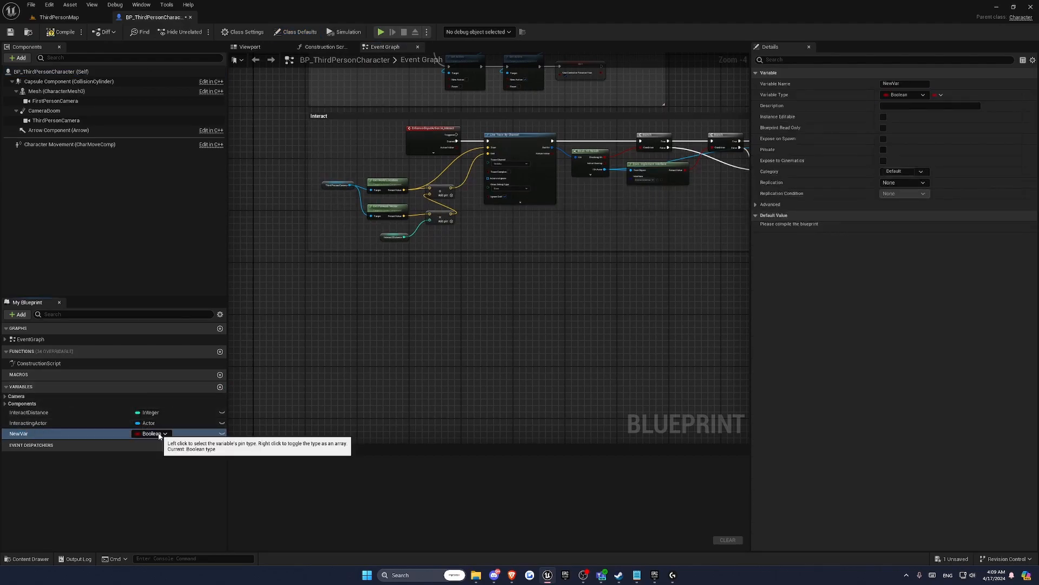
click(152, 433)
text(CurrentHea)
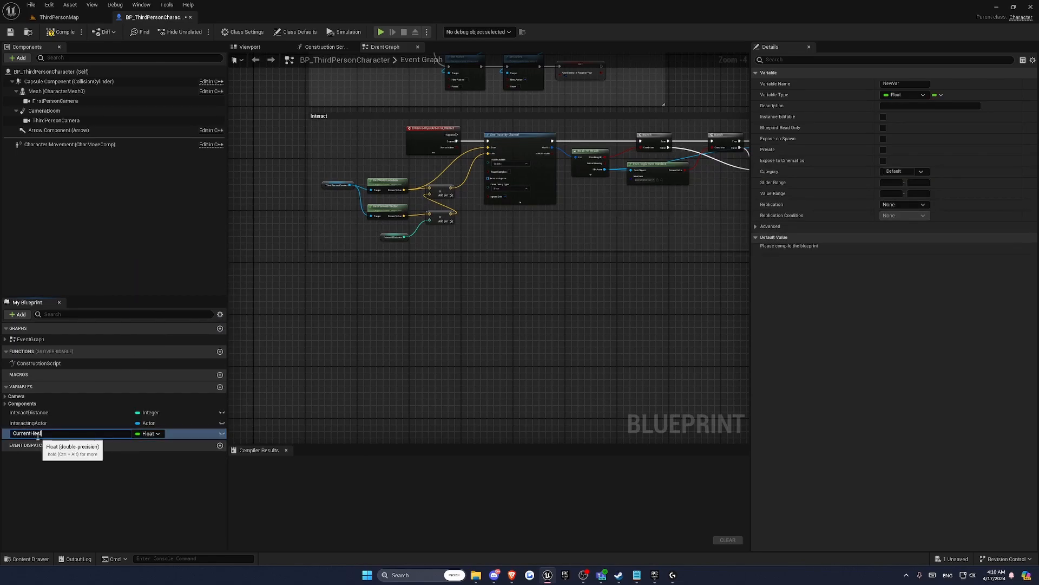
click(219, 386)
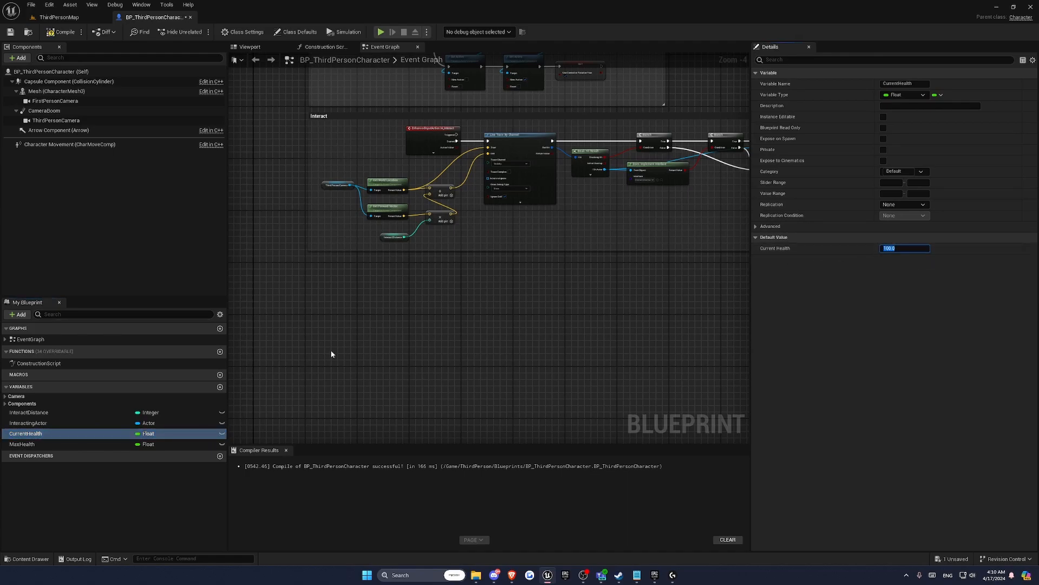
click(21, 444)
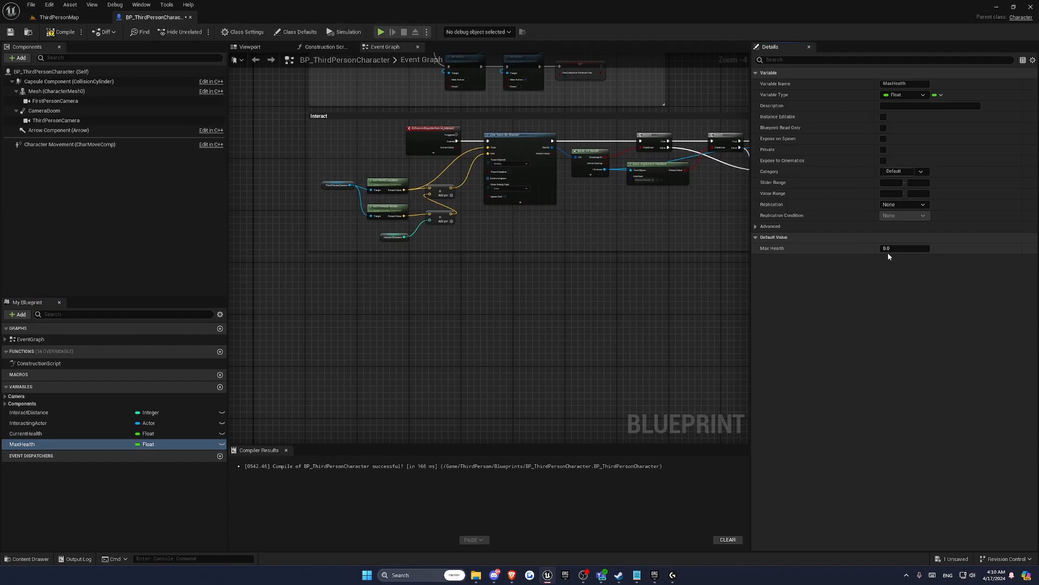
click(296, 31)
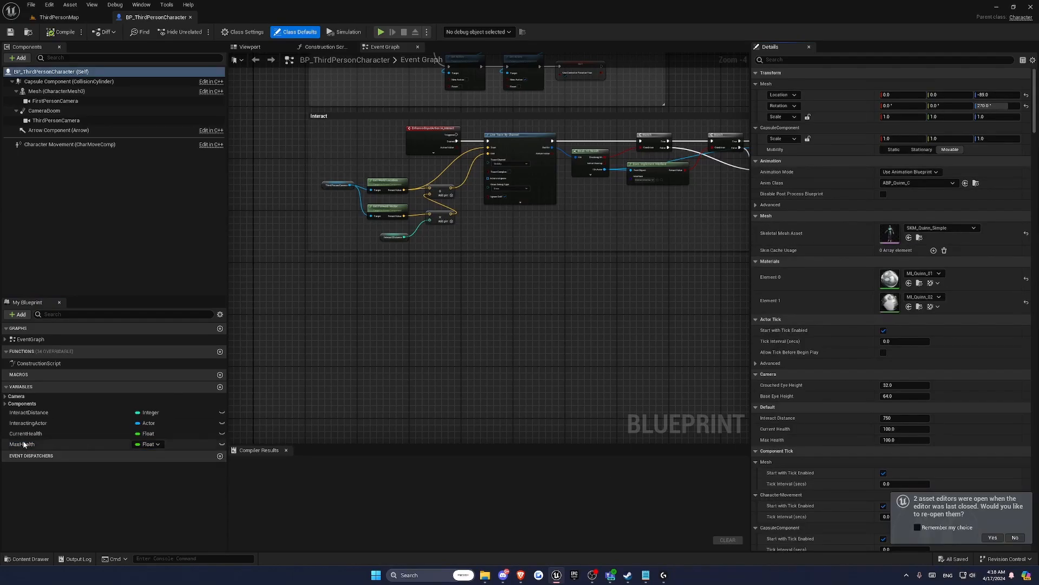
Create a Widget Blueprint named WBP_StatBar in Content and open its designer.
click(58, 16)
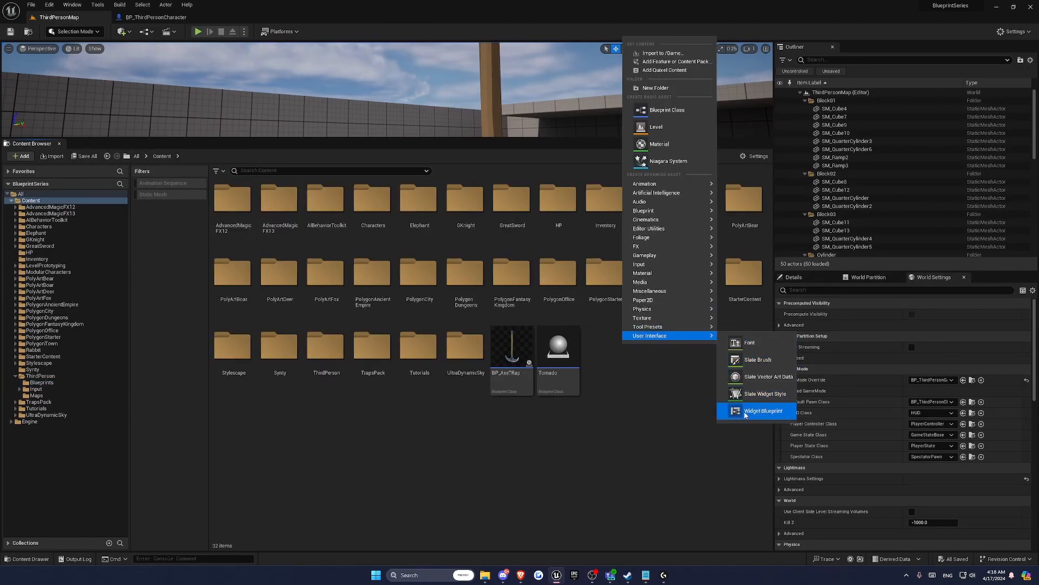
click(763, 412)
text(WBP_StatBar)
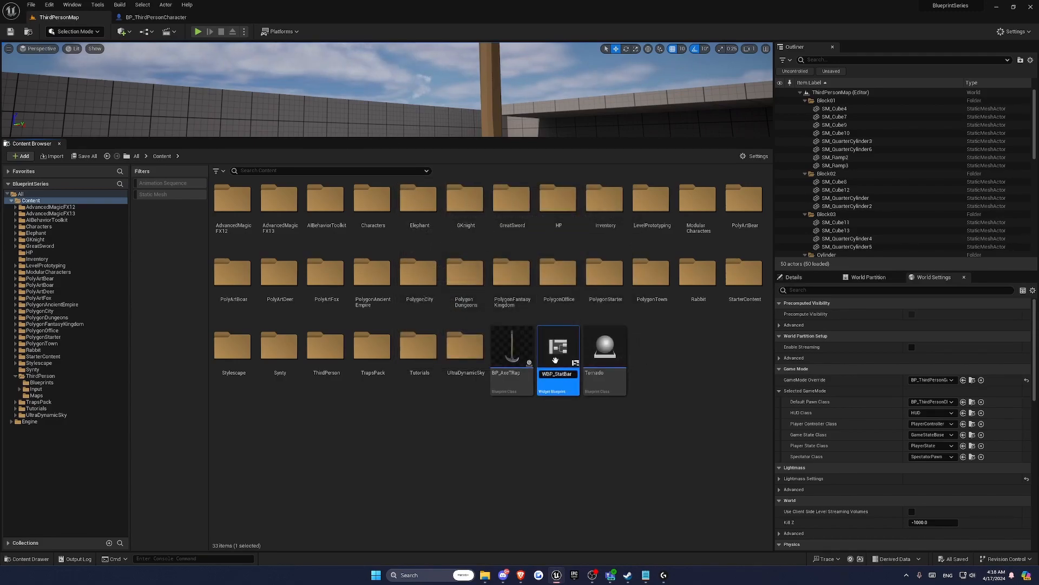
mouse_move(600, 369)
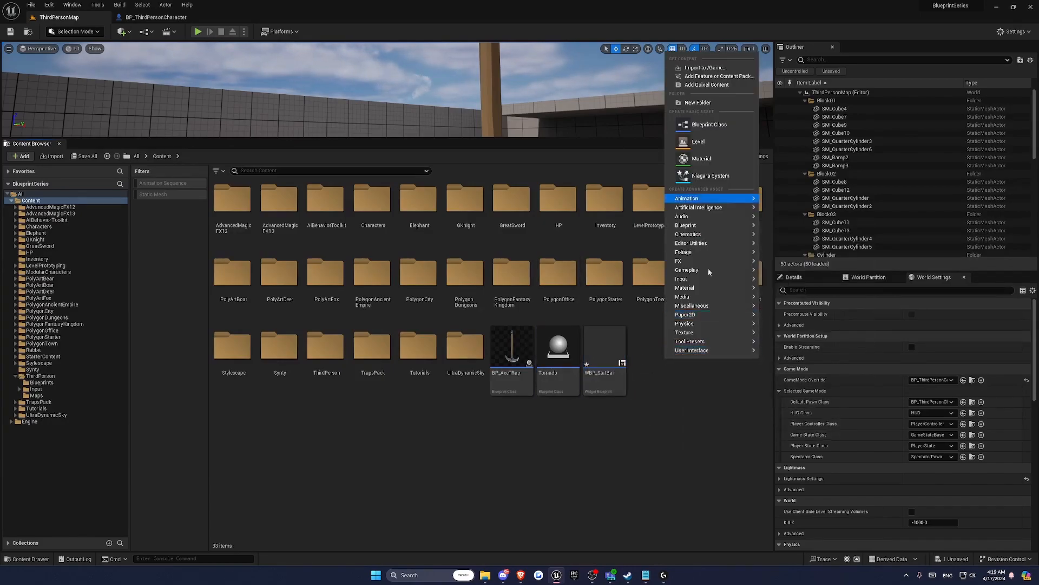
click(692, 349)
text(WBP_)
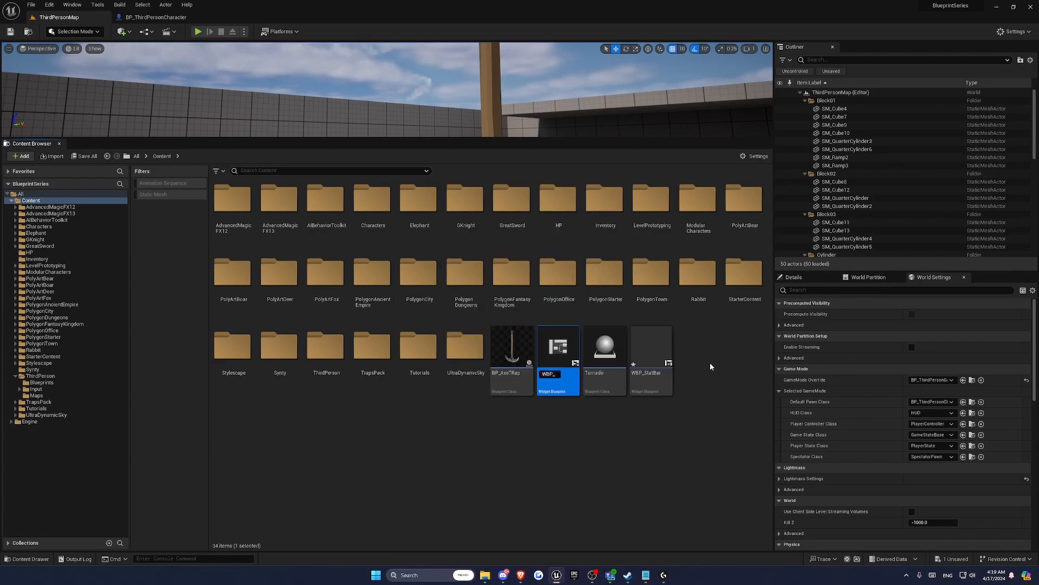
click(30, 5)
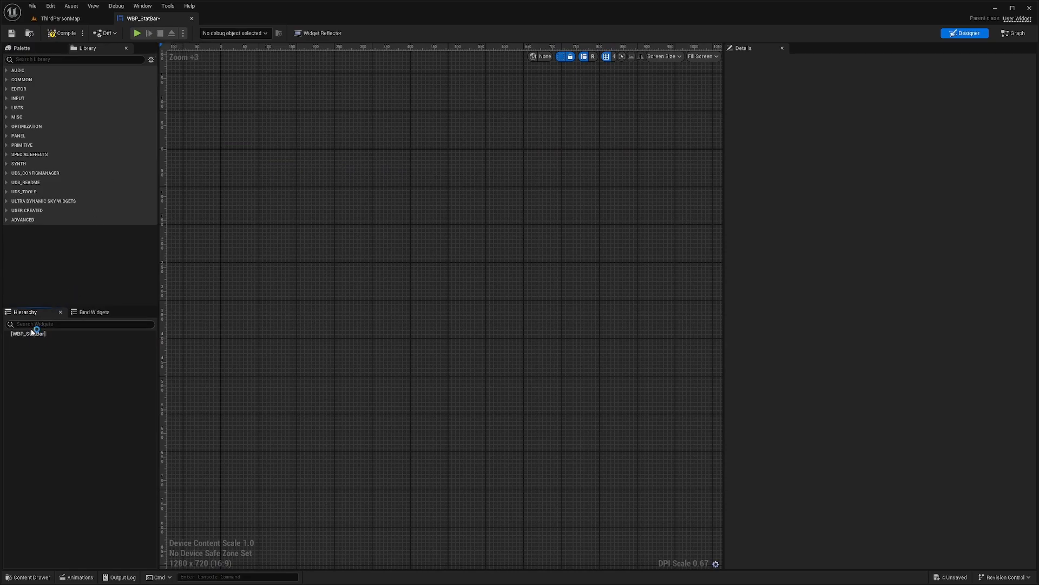
Add an Overlay with a progress bar HPBar and text block HPText, both marked Is Variable.
text(over)
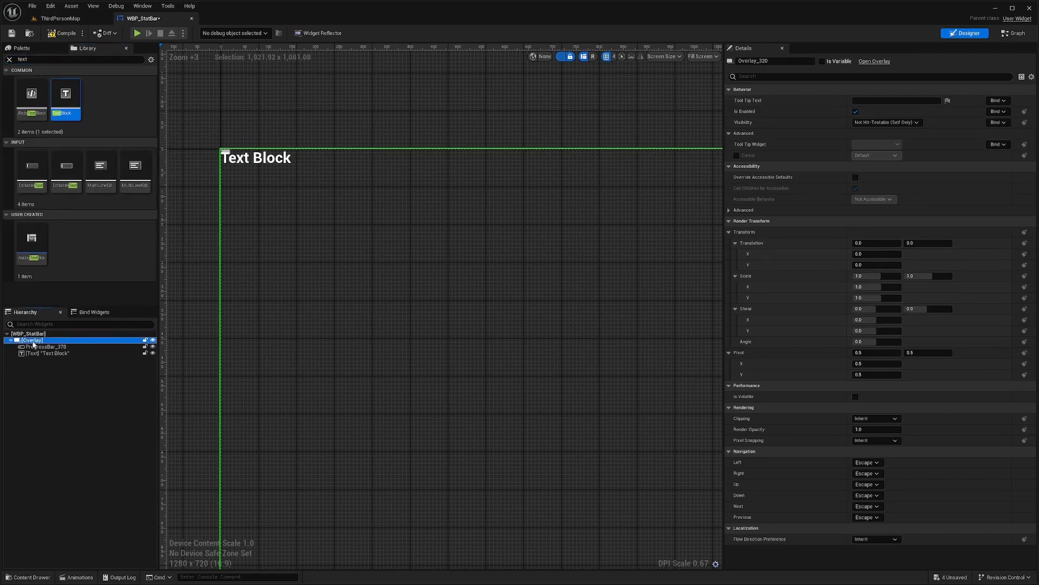
click(48, 352)
text(HPText)
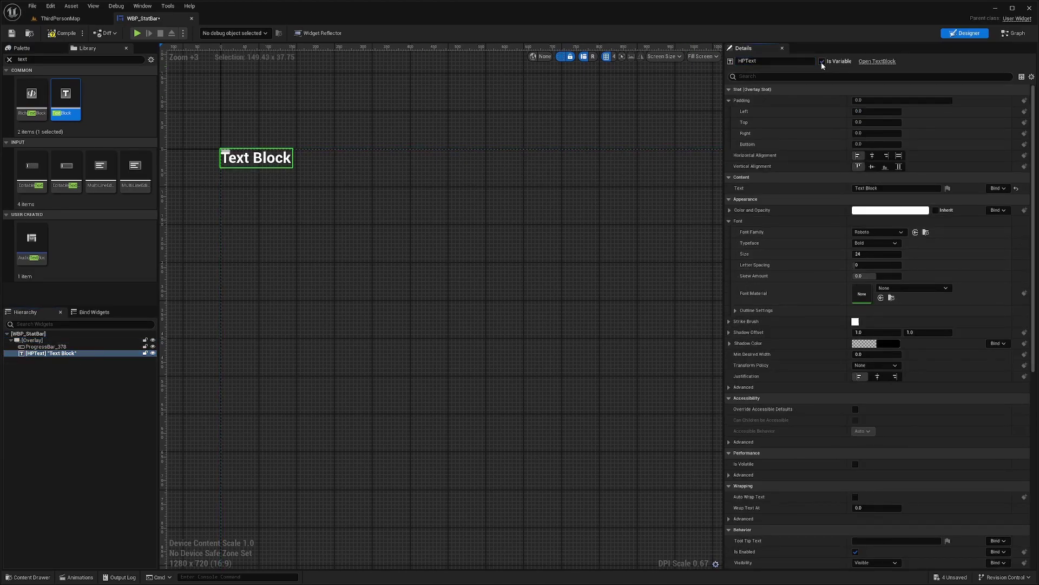
click(46, 346)
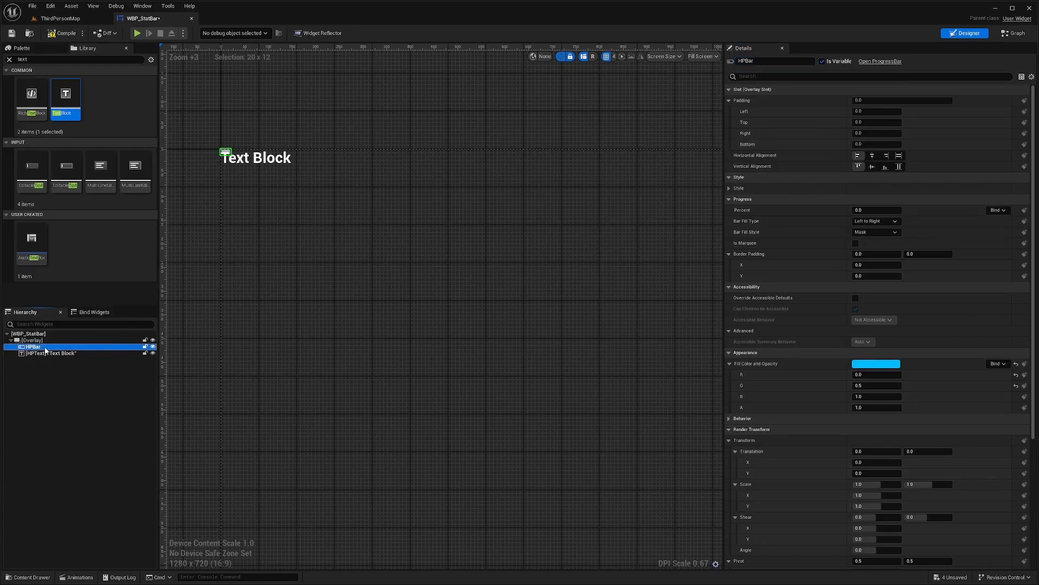
Wrap HPBar in a Size Box with Width Override 400 and Height Override 35.
right_click(31, 347)
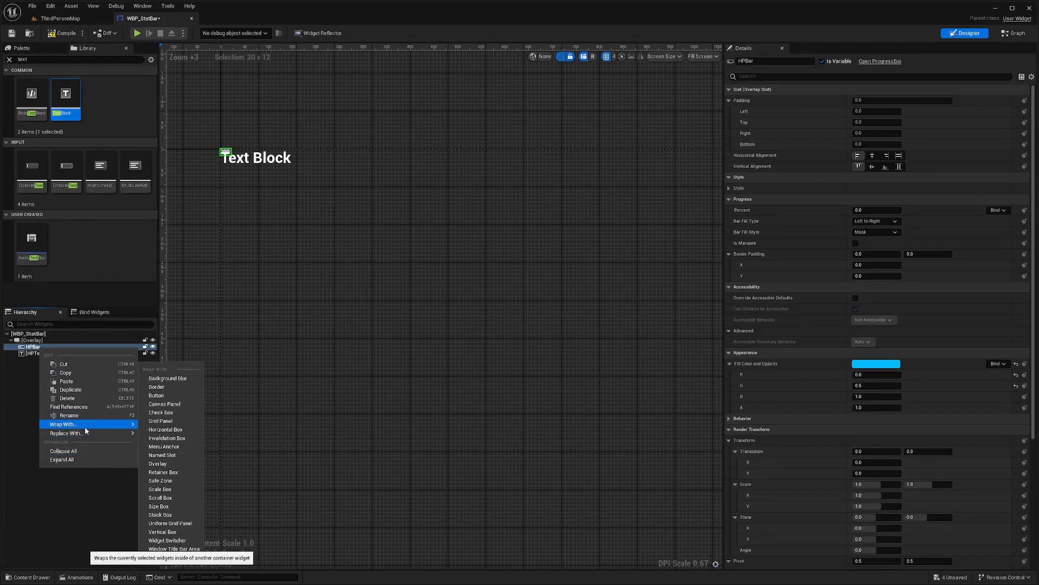
mouse_move(158, 505)
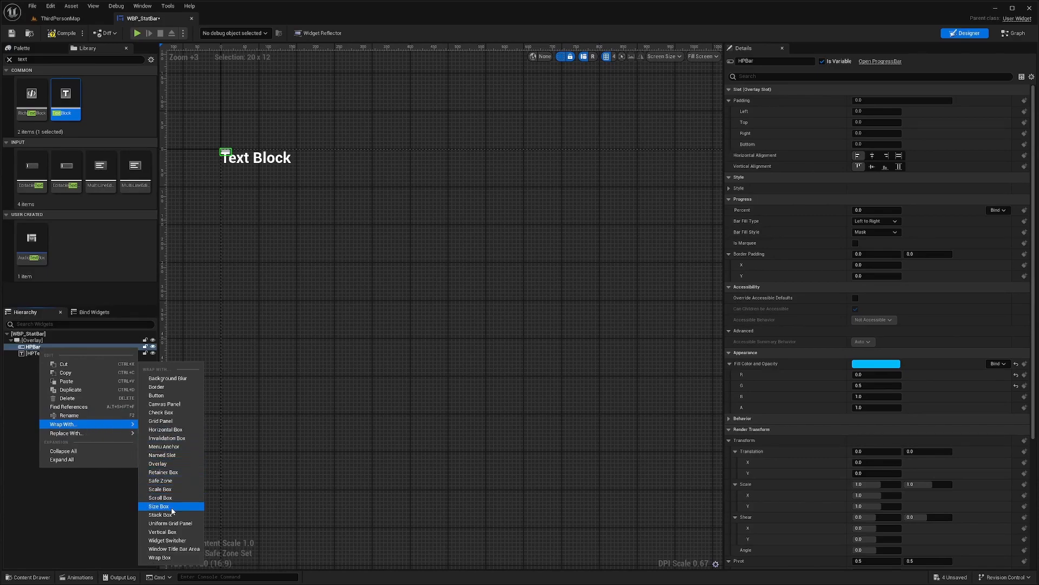
click(158, 505)
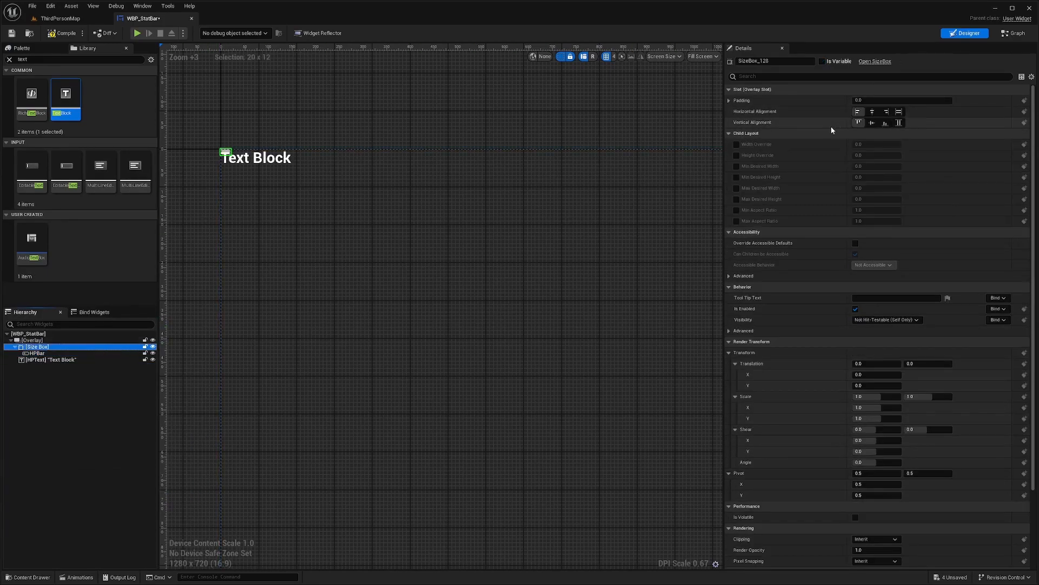
click(736, 144)
text(30)
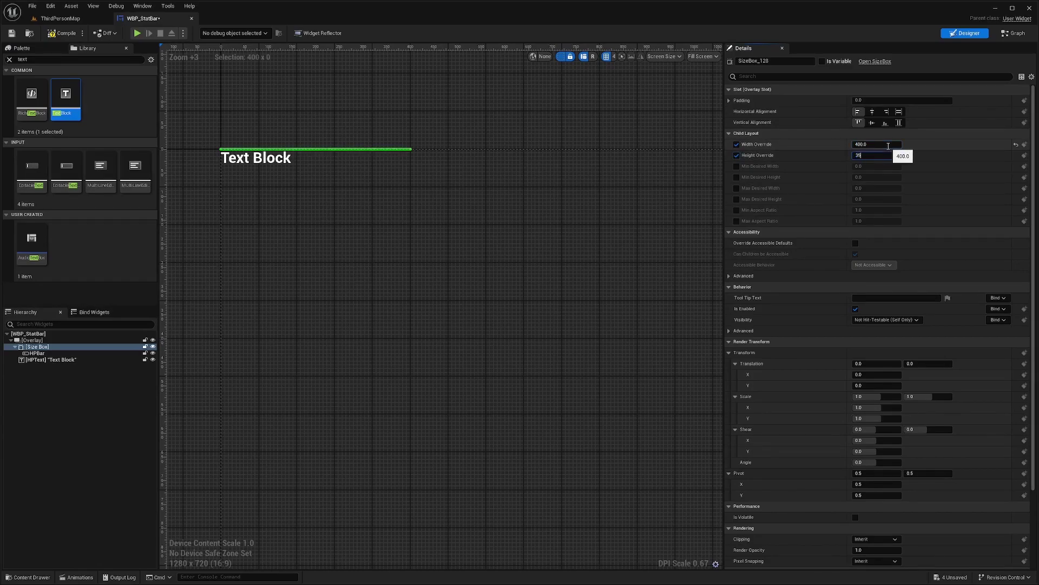
click(53, 360)
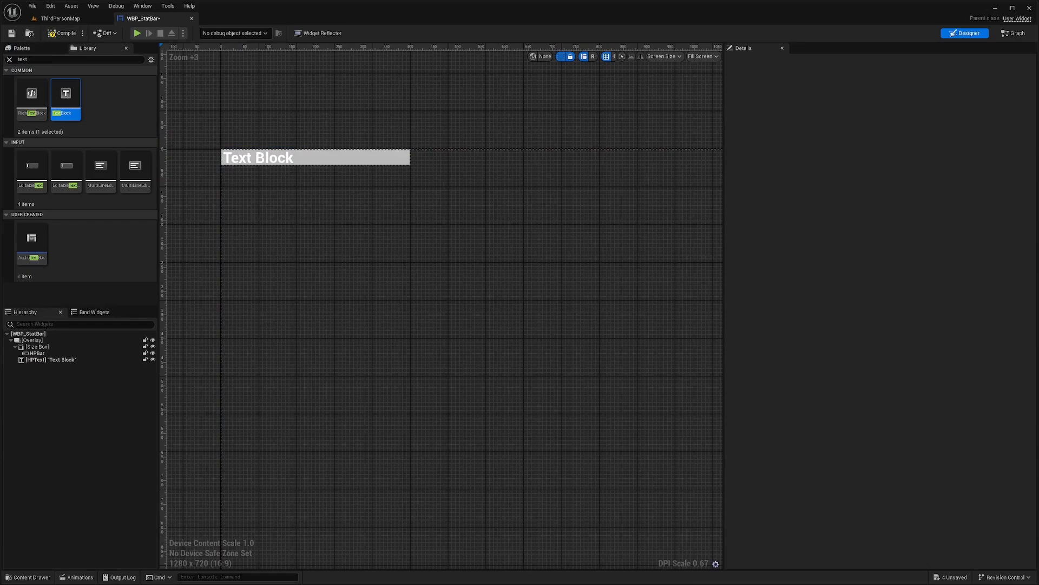
Give HPBar a dark red background tint, a bright red fill colour and Percent 0.5.
click(37, 344)
text(progres)
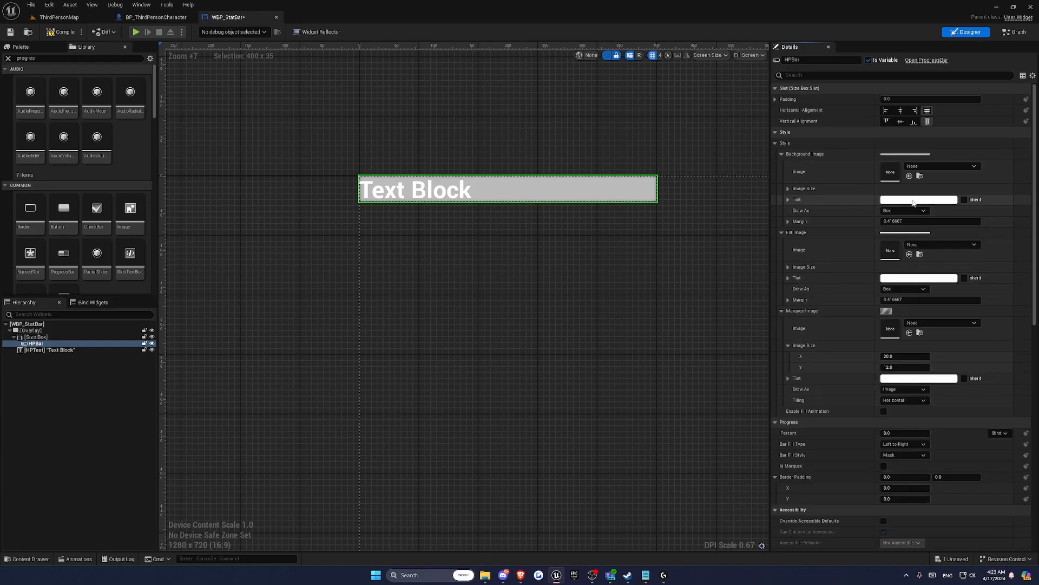
click(919, 199)
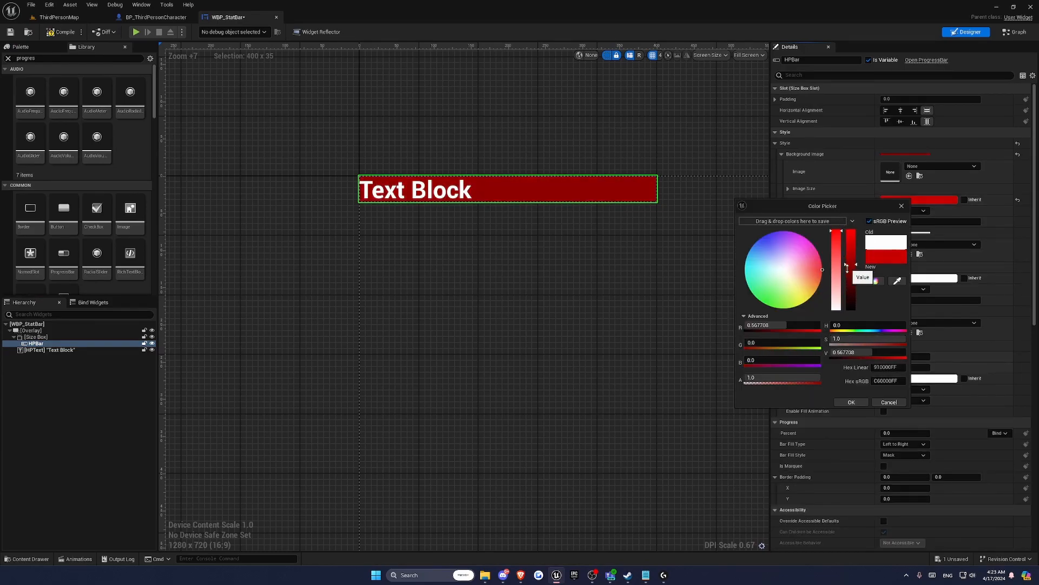
click(851, 402)
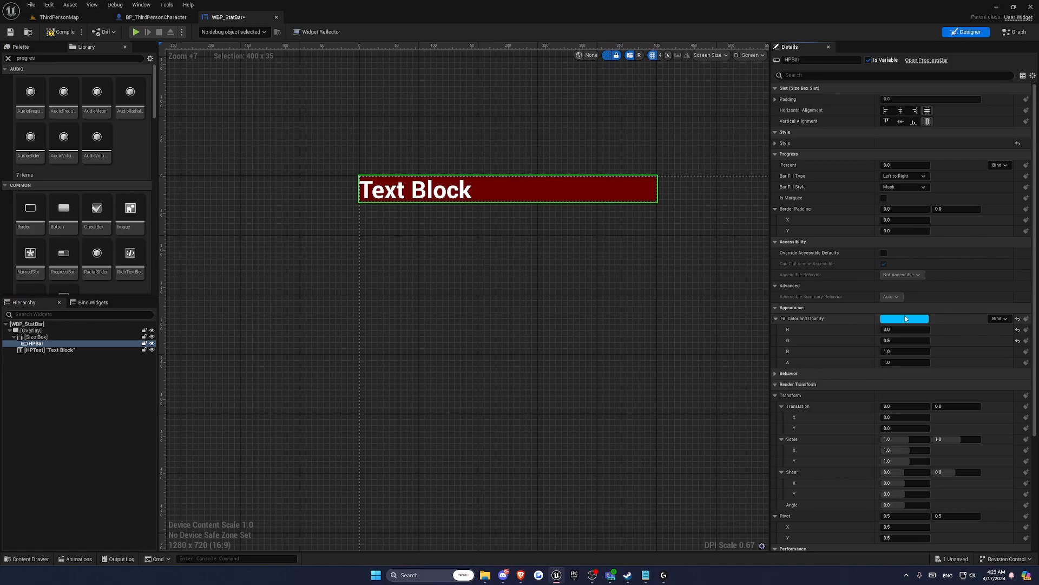
click(904, 318)
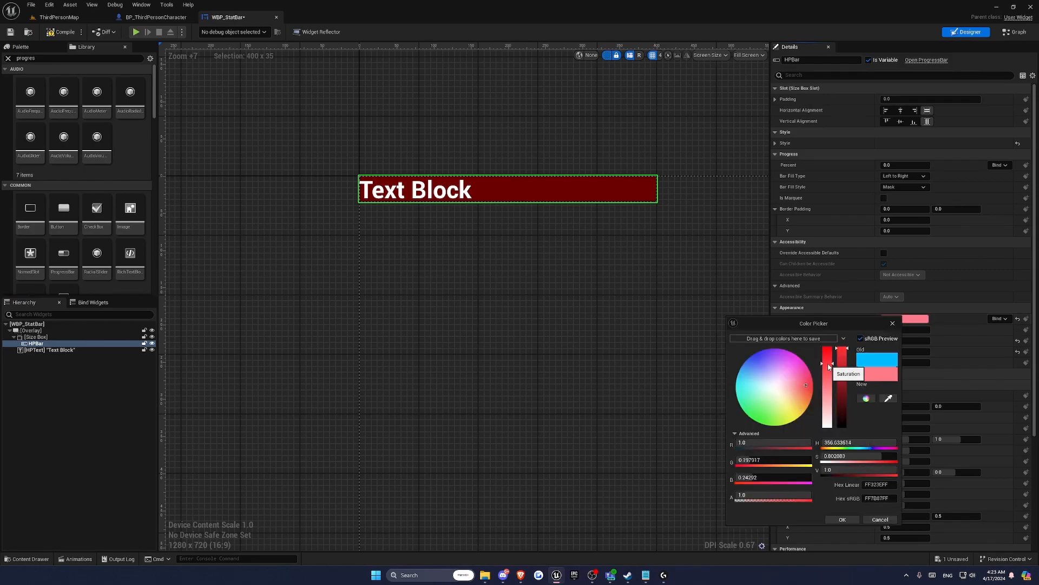
click(843, 518)
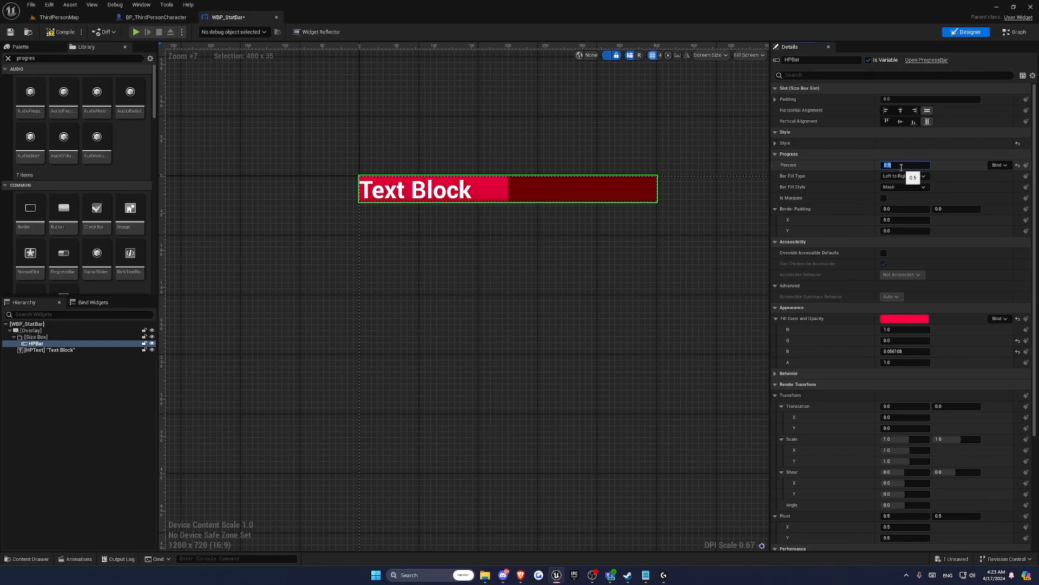
click(299, 84)
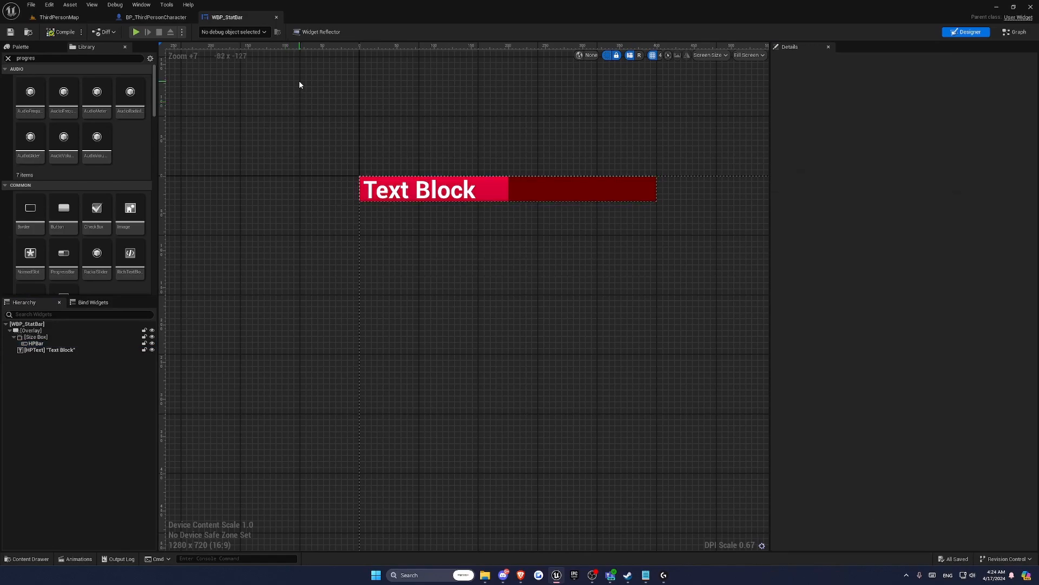
mouse_move(1017, 31)
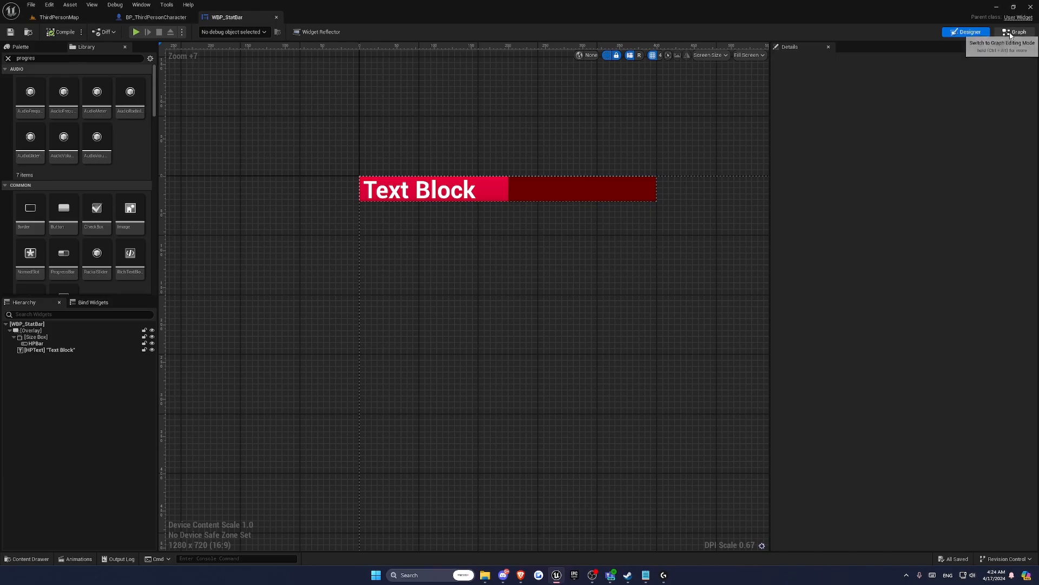
click(35, 343)
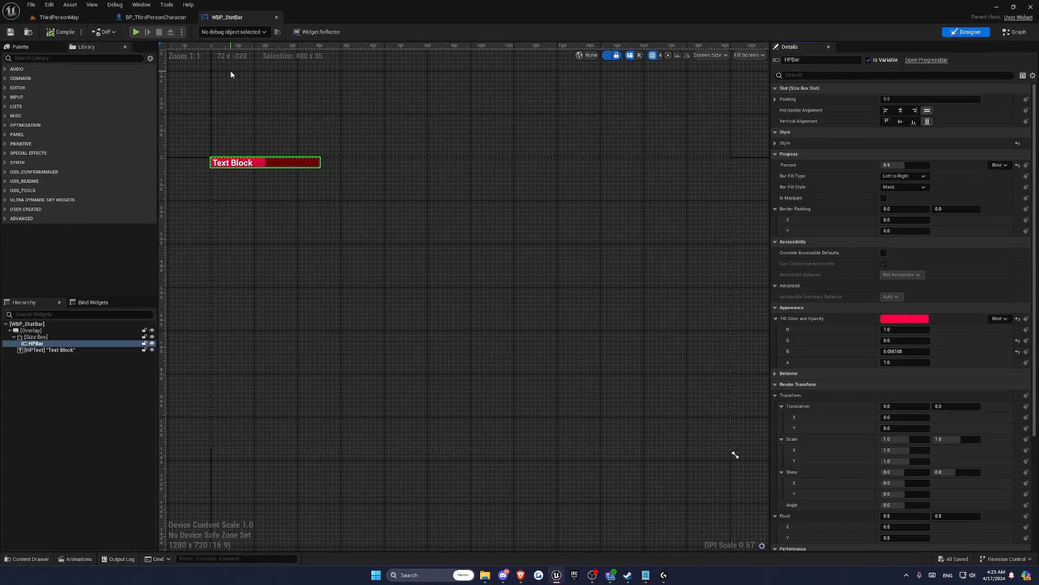
Add WBP_StatBar to WBP_PlayerHUD's canvas sized 400x35 at position 760, 1000.
click(59, 16)
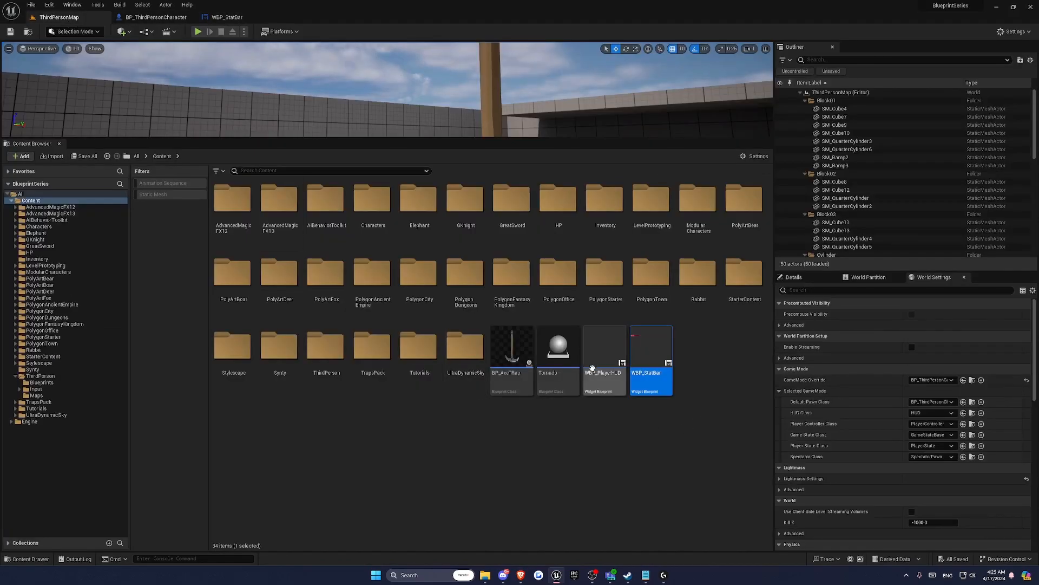
double_click(604, 344)
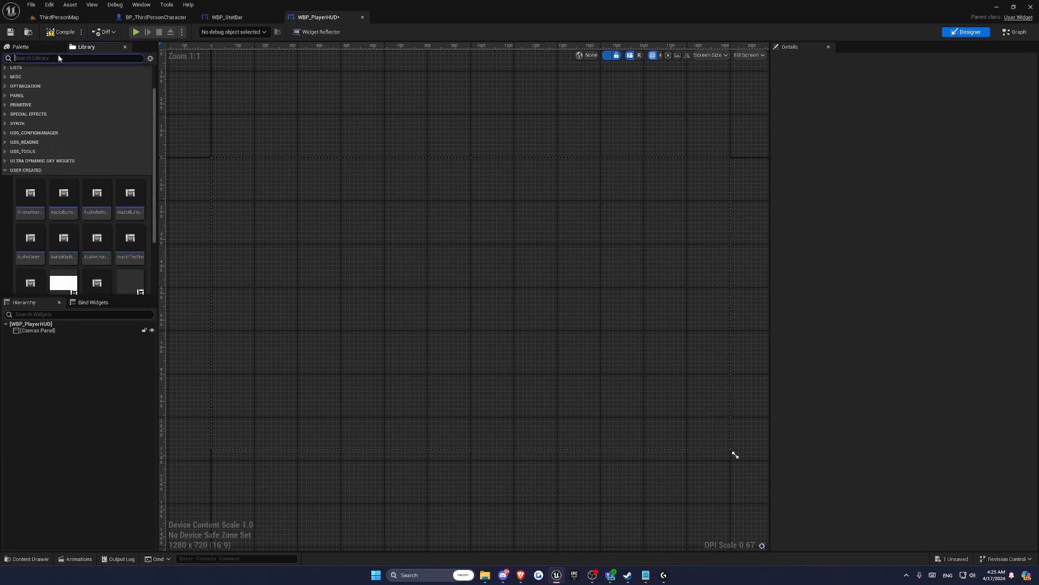
text(HP)
text(WBP_St)
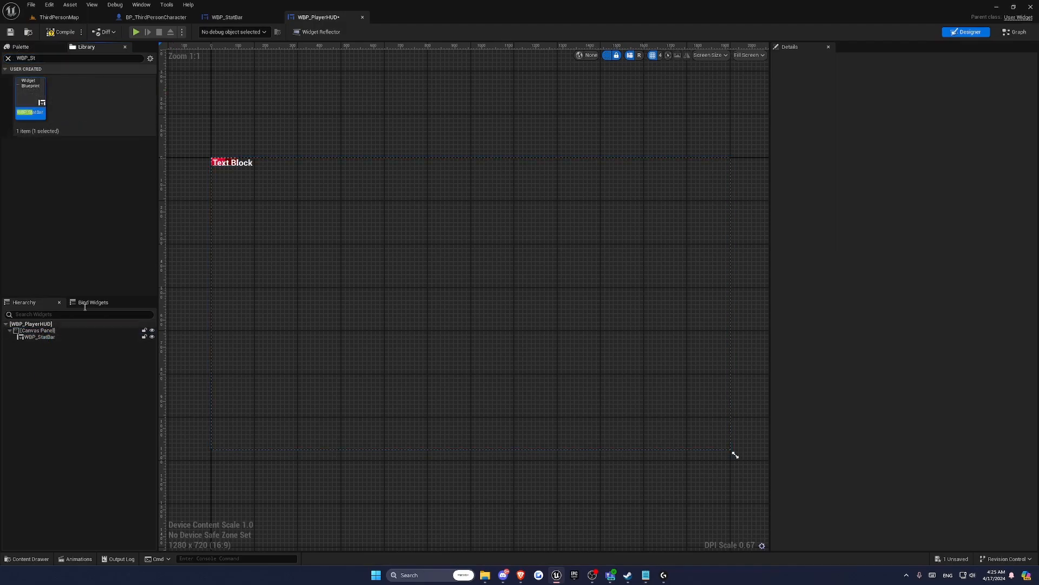
click(39, 337)
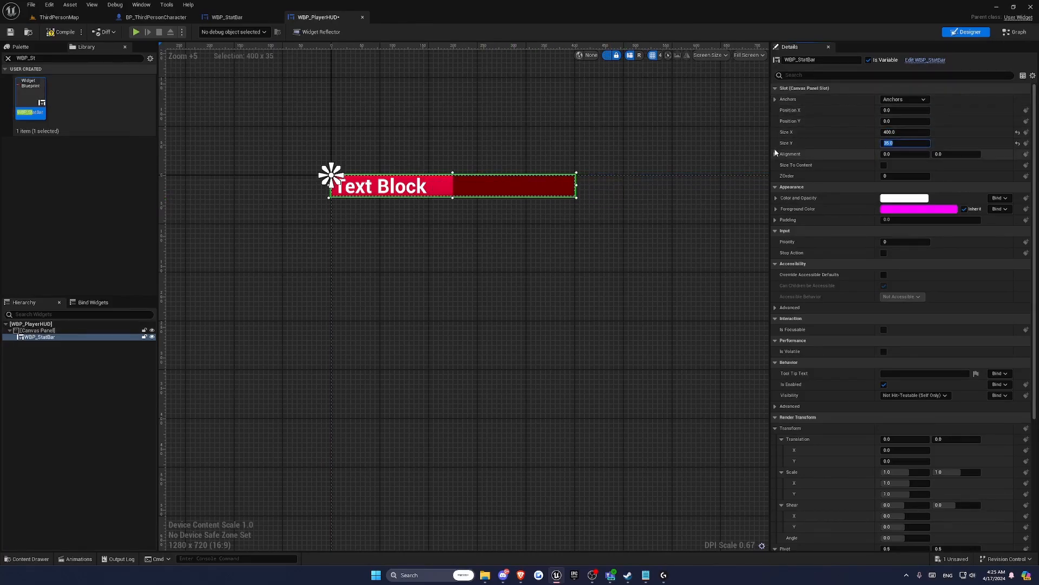
click(38, 331)
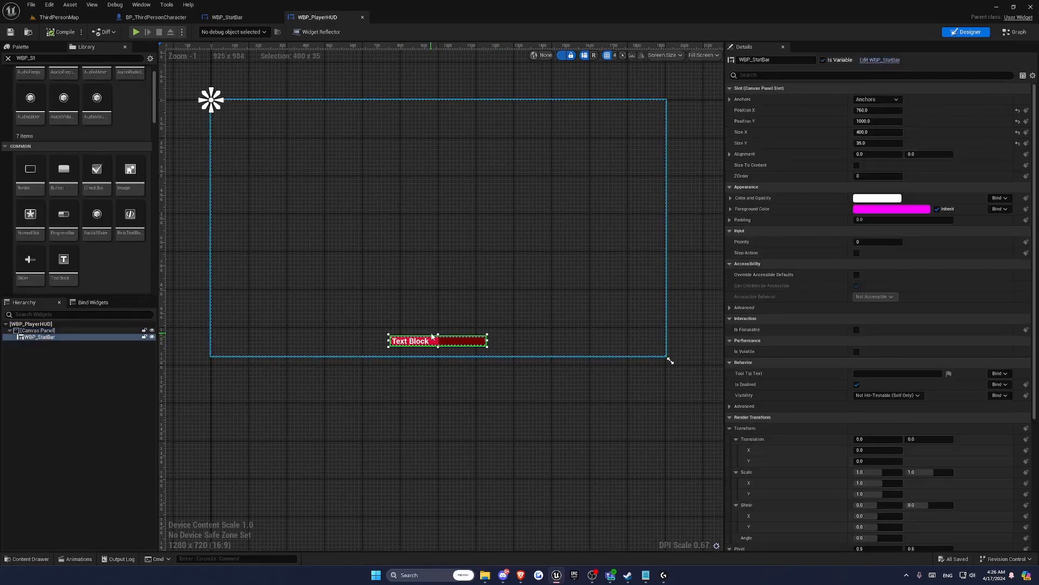
click(226, 16)
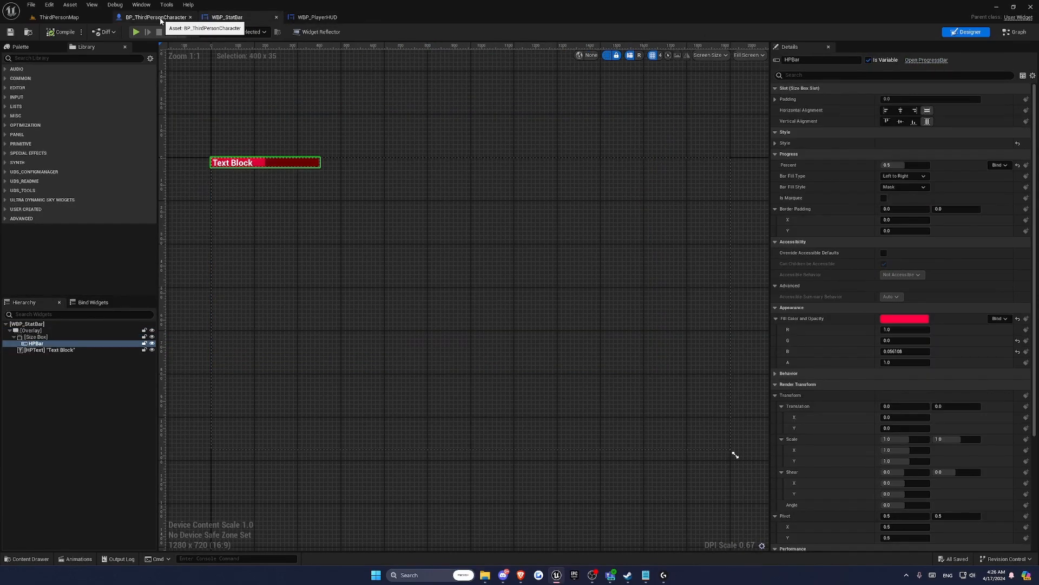
Add a new function to BP_ThirdPersonCharacter from the My Blueprint panel.
click(154, 17)
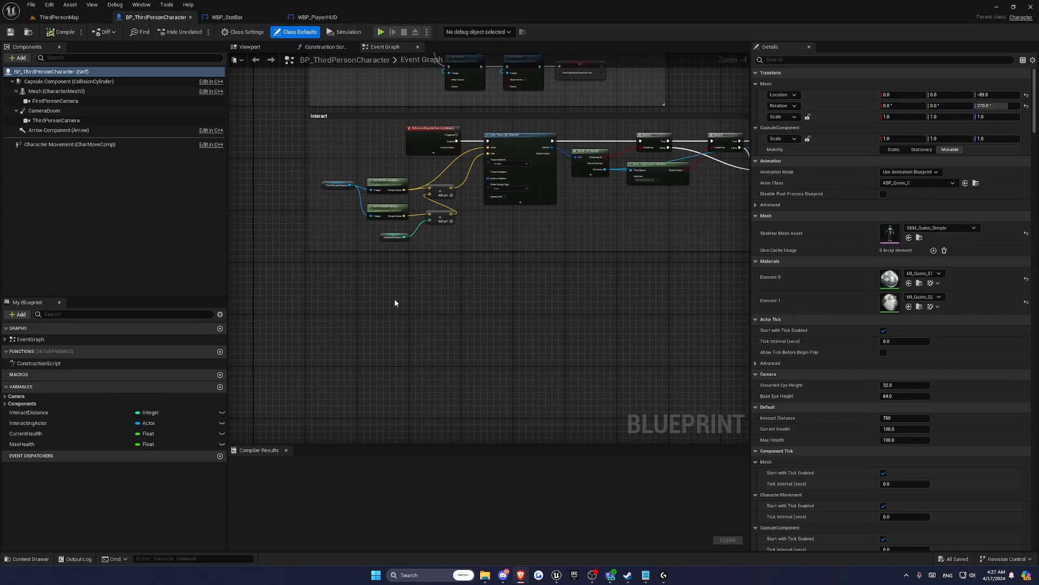
mouse_move(543, 241)
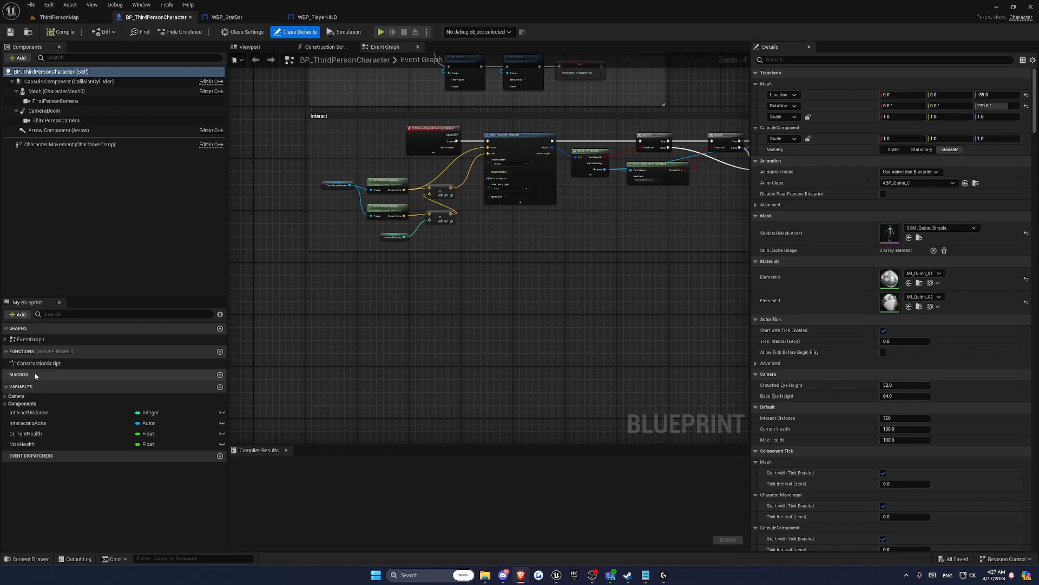
click(220, 351)
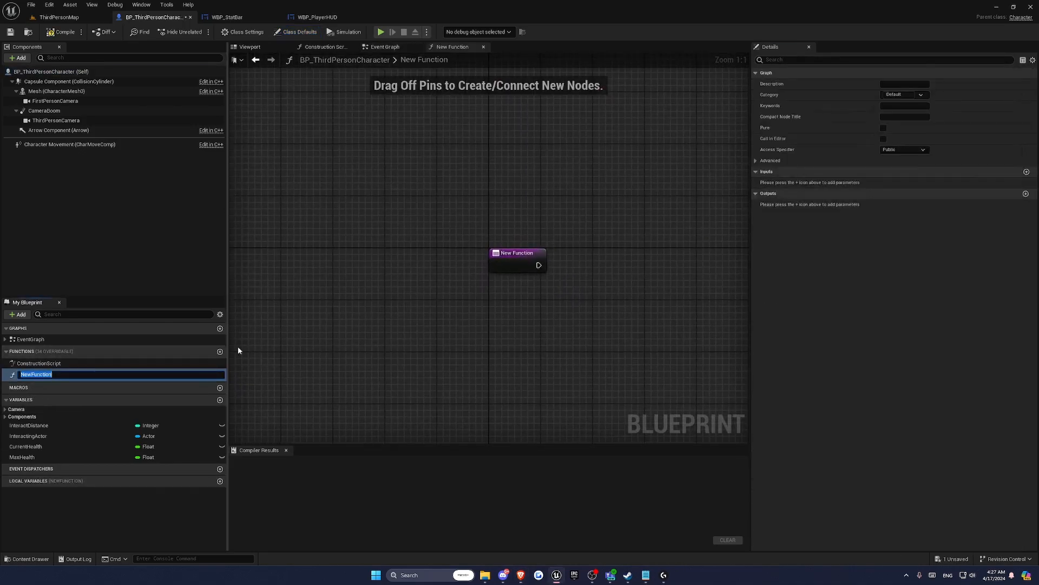
Name the function GetHealth with outputs PercentHealth (Float) and Text (Text), and place a CurrentHealth getter.
text(GetHealth)
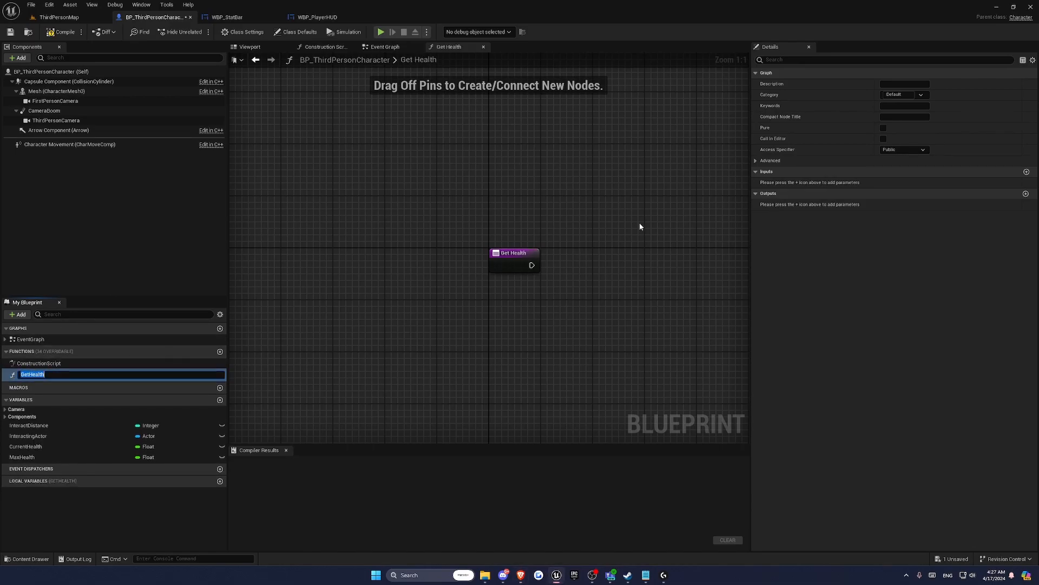
click(1026, 193)
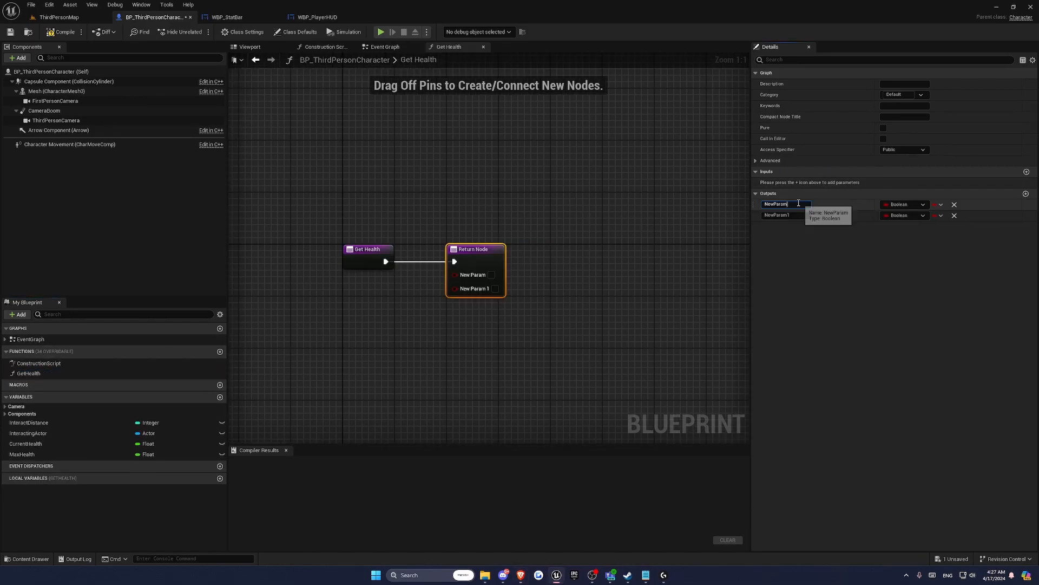
text(PercentHealth)
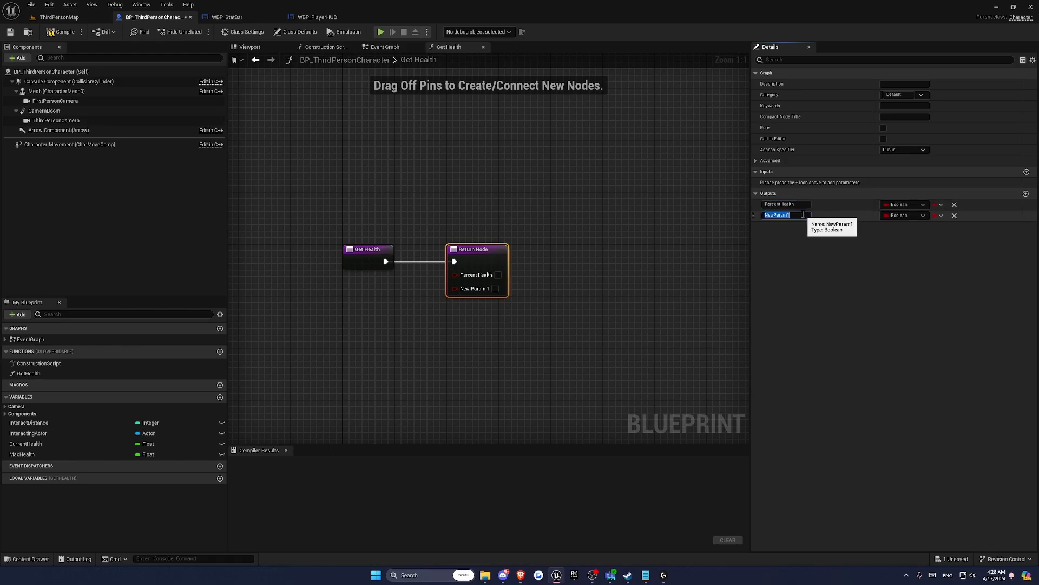
text(Text)
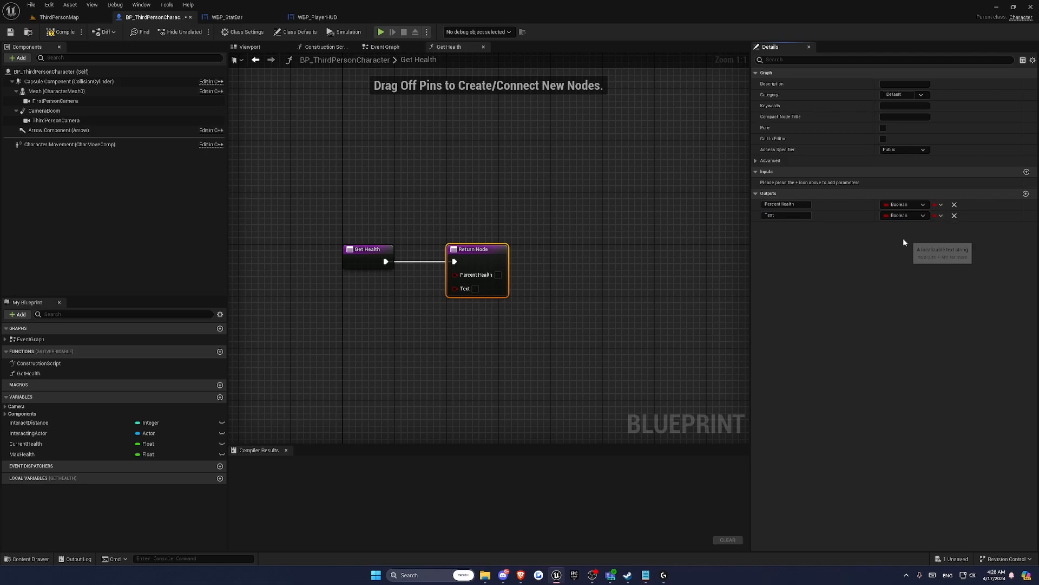
click(903, 205)
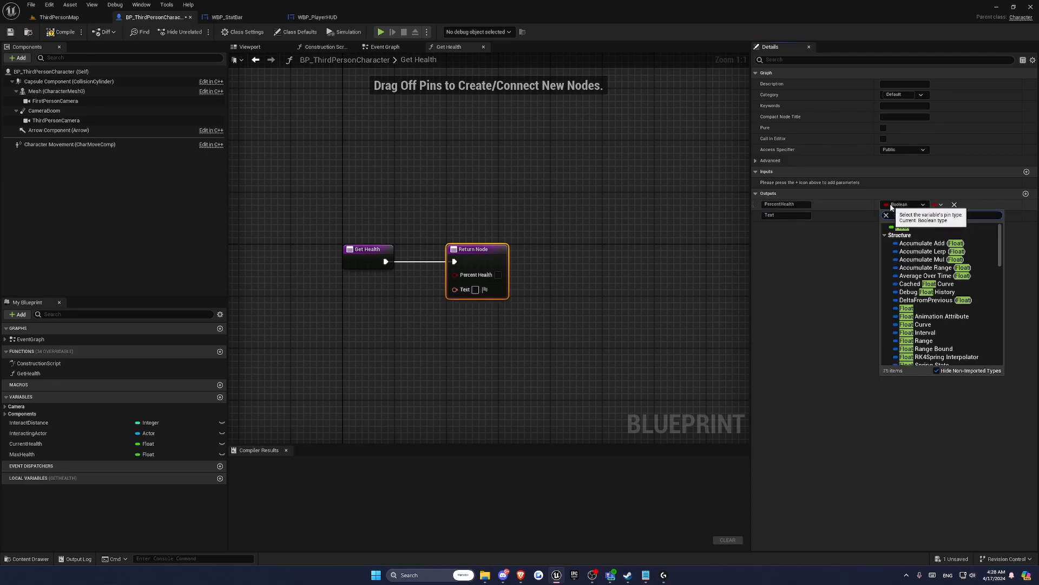
click(905, 308)
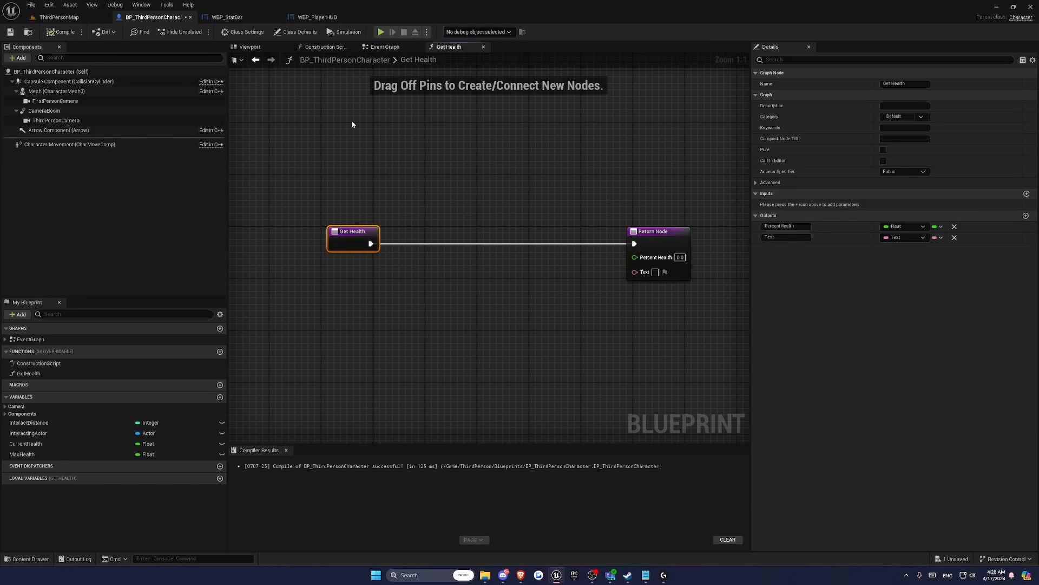
click(26, 443)
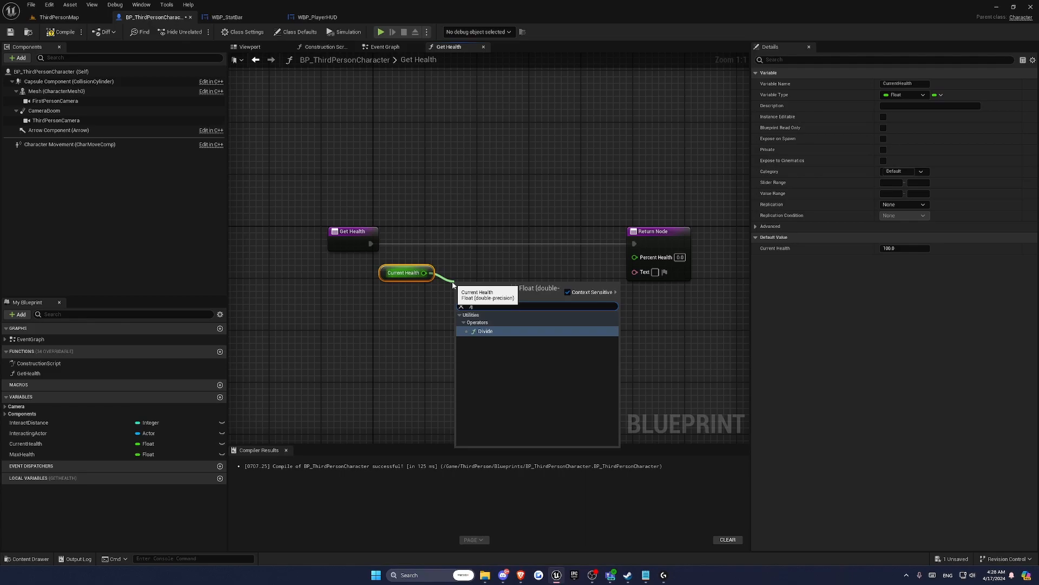
Divide CurrentHealth by MaxHealth into PercentHealth and format {0}/{1} into the Text output.
click(485, 332)
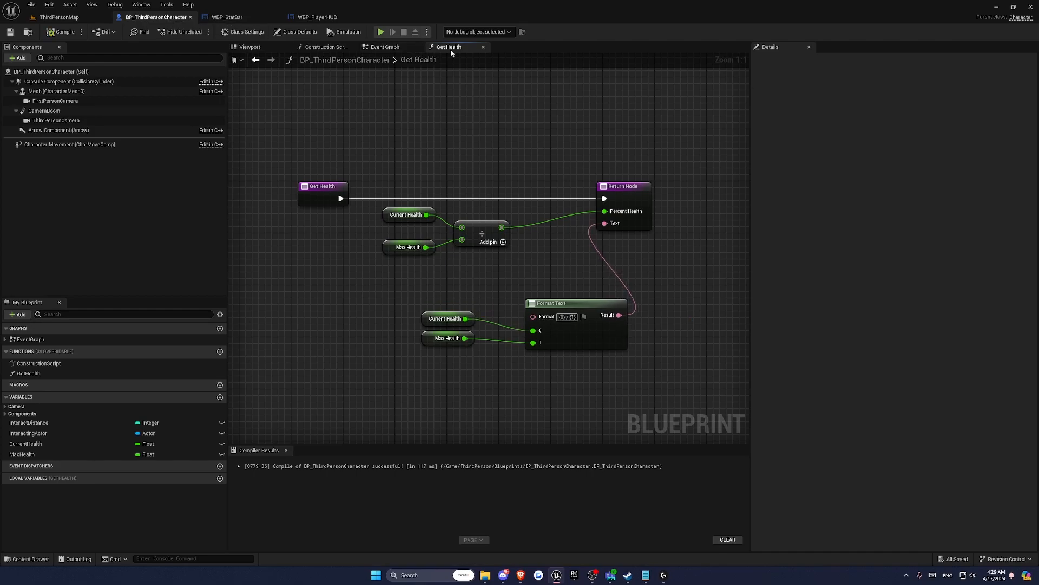
Add Event AnyDamage in the character graph, subtracting Damage from Current Health.
click(384, 46)
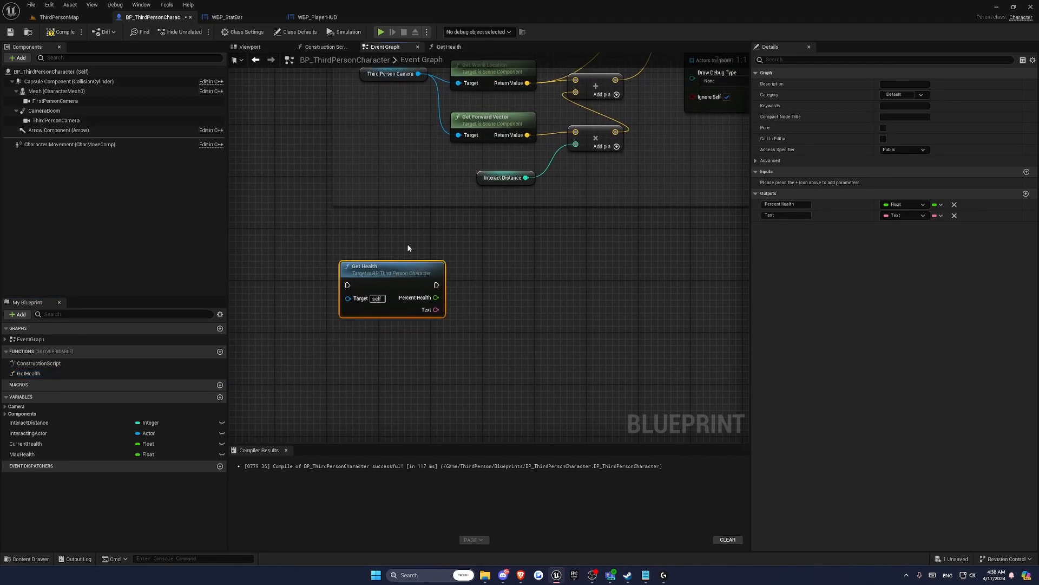
click(884, 127)
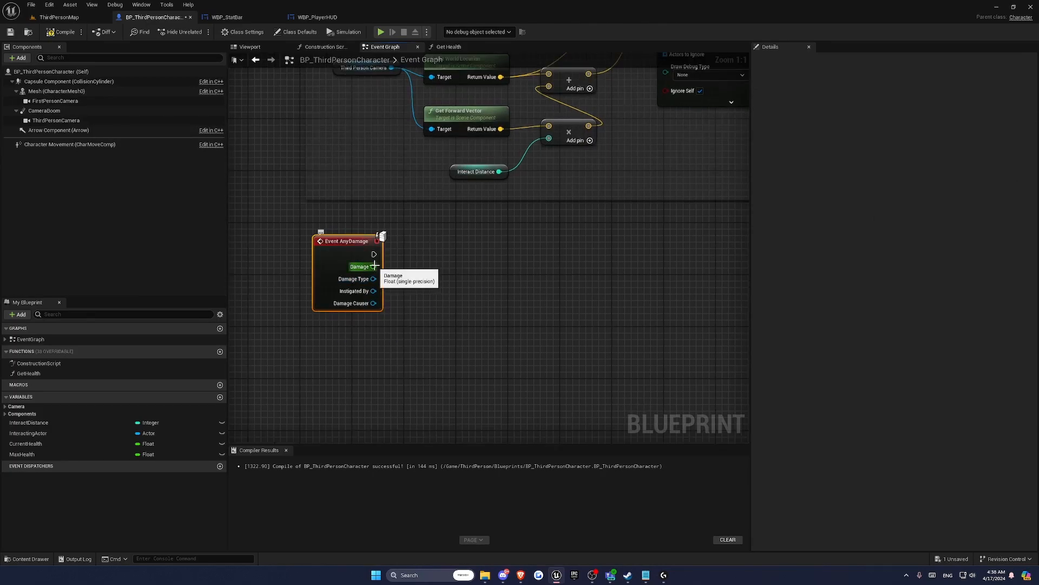
click(26, 443)
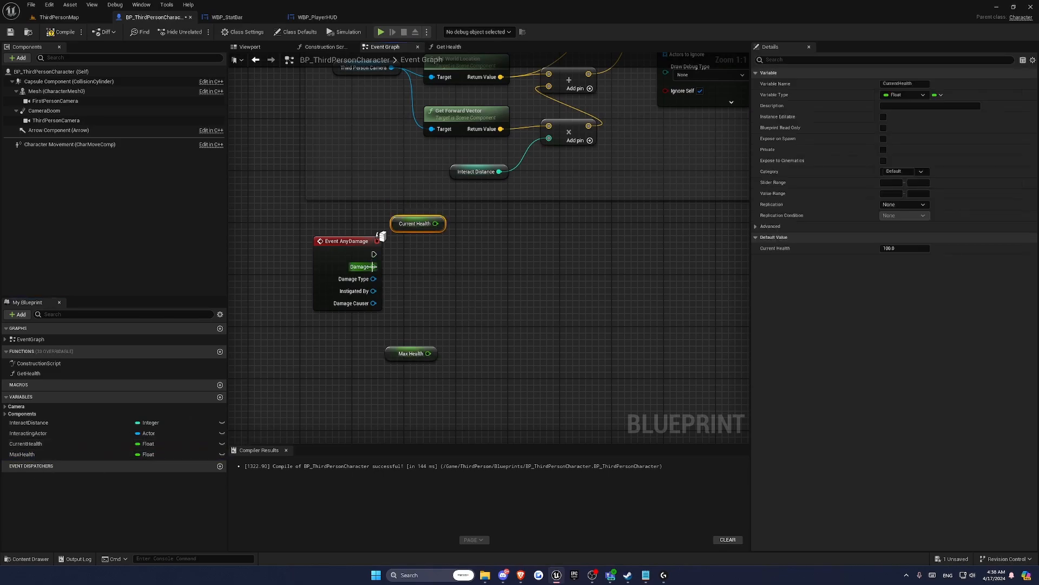
mouse_move(417, 223)
text(clamp)
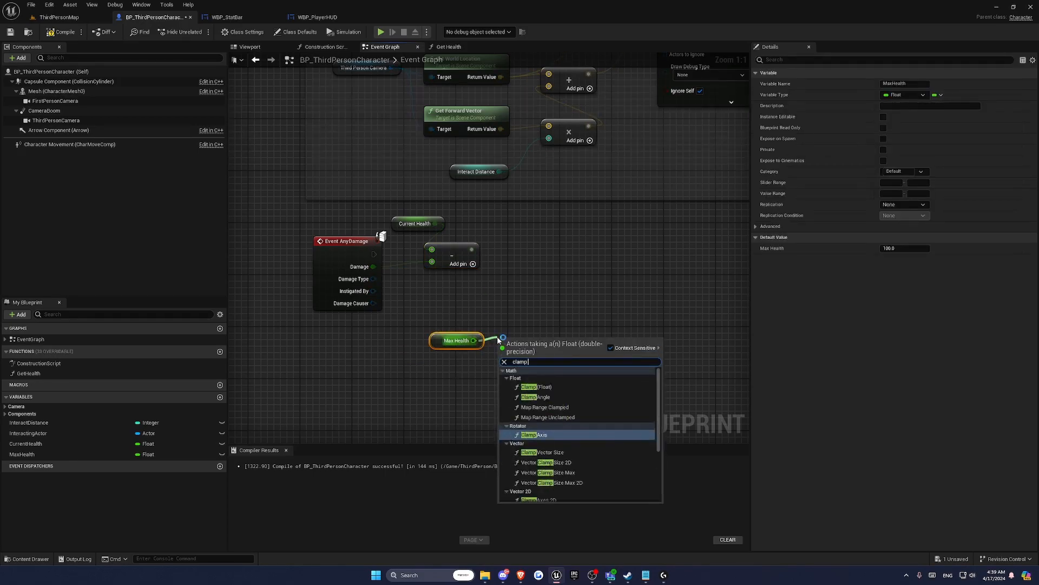
Clamp the result between 0 and Max Health and set Current Health from it.
click(536, 386)
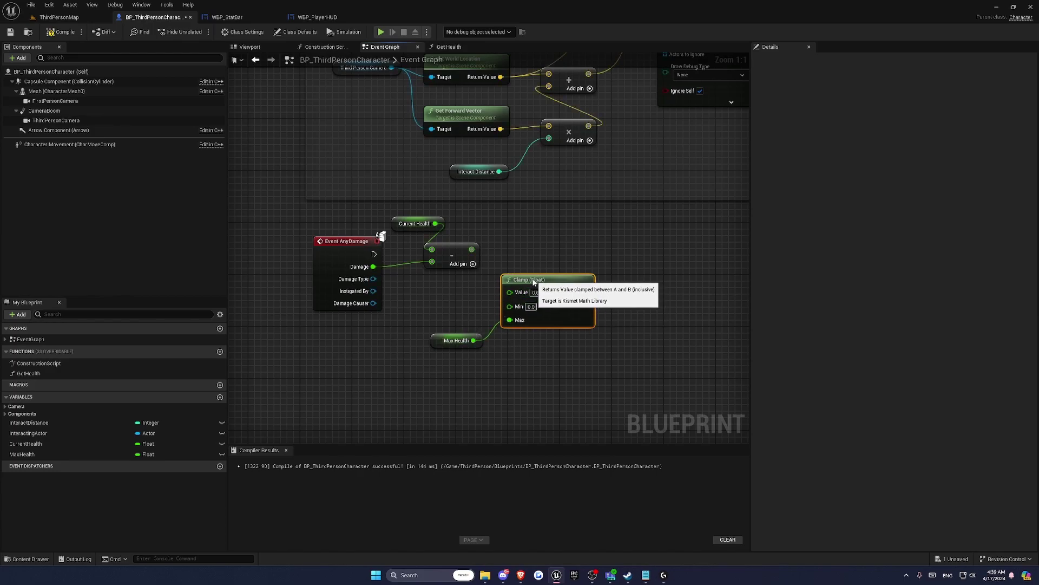
mouse_move(471, 250)
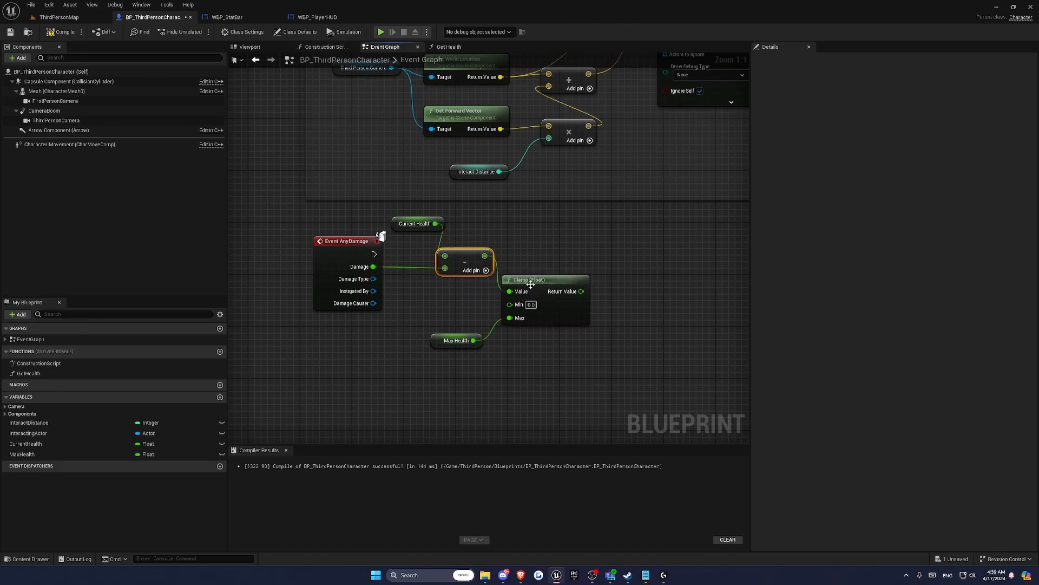
click(26, 443)
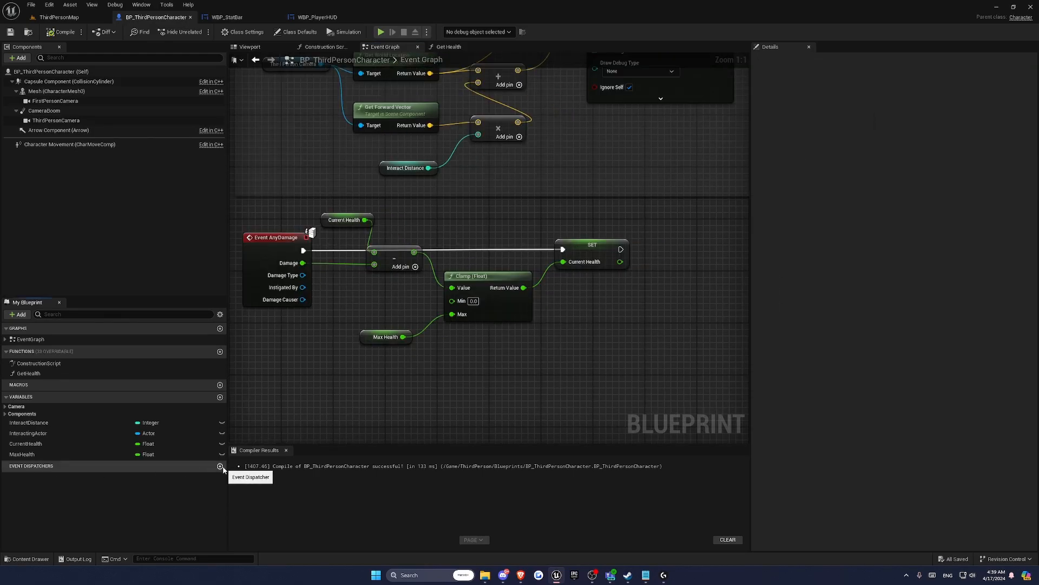
Create the UpdateHealth dispatcher with Float HealthPercentage and Text HealthText inputs, called after SET.
click(220, 466)
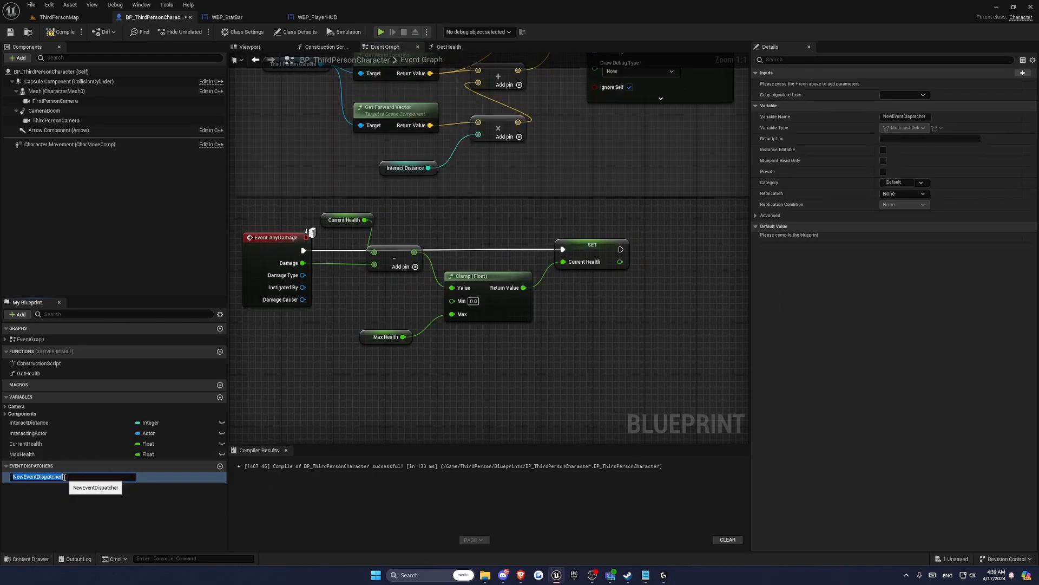
mouse_move(225, 16)
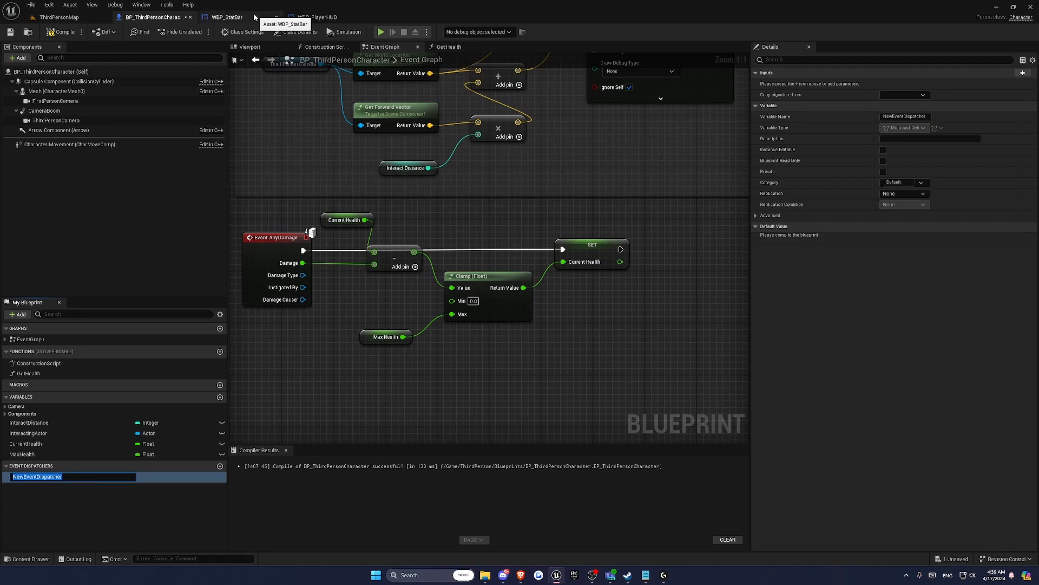
mouse_move(228, 499)
text(UpdateHealth)
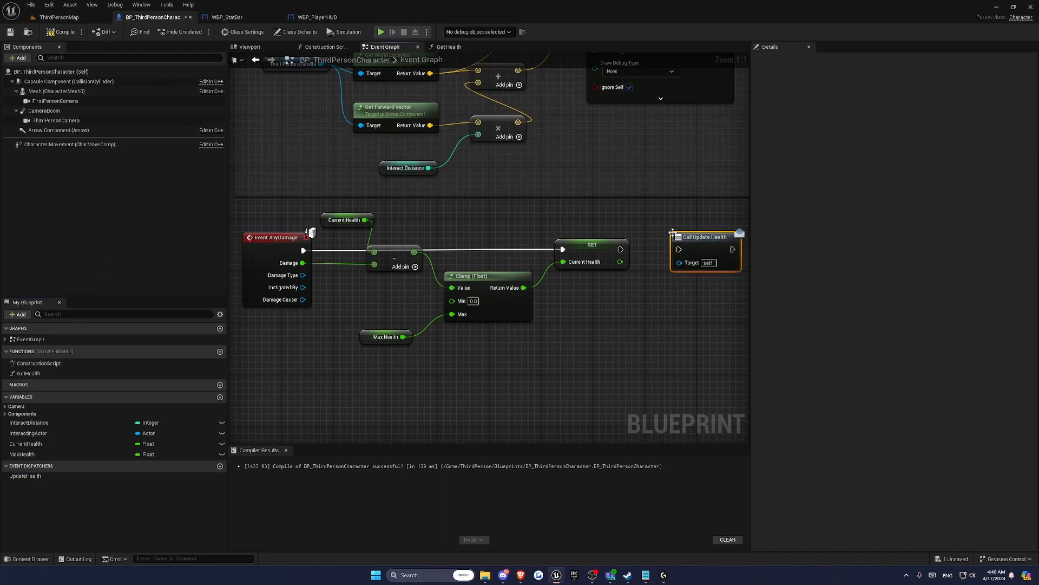
click(25, 475)
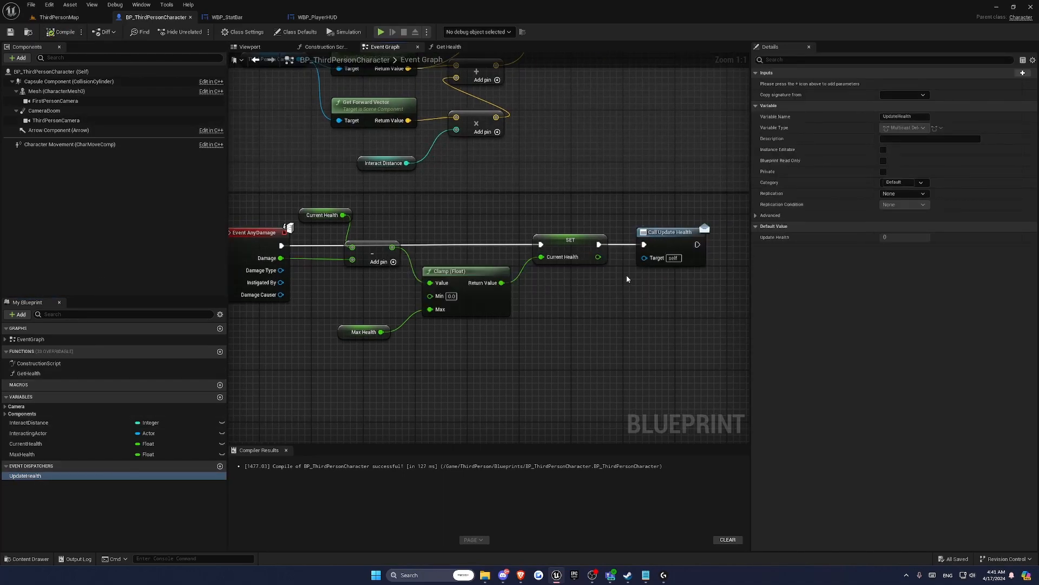
click(1023, 73)
text(HealthPercentage)
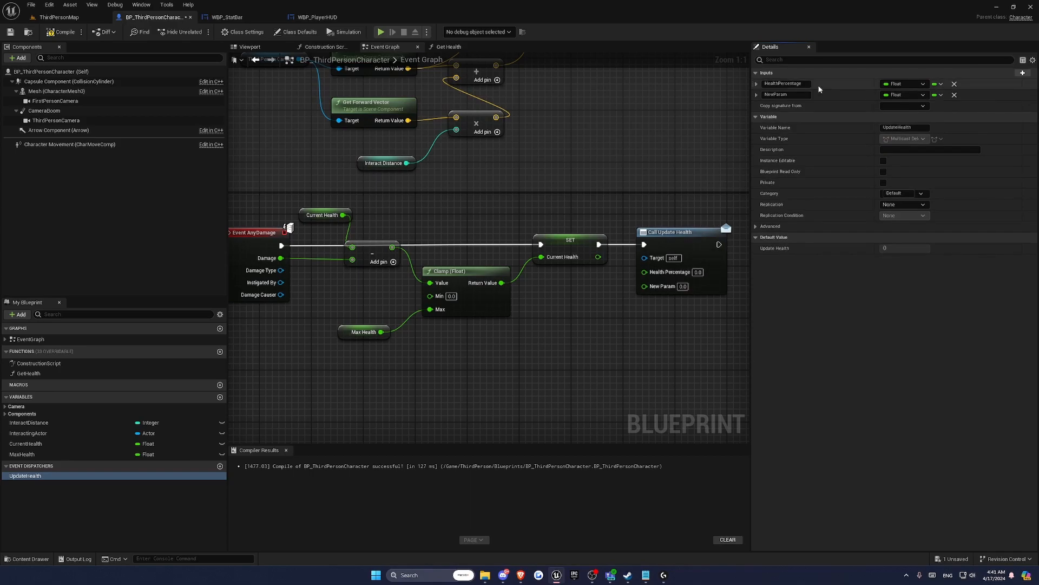
click(903, 94)
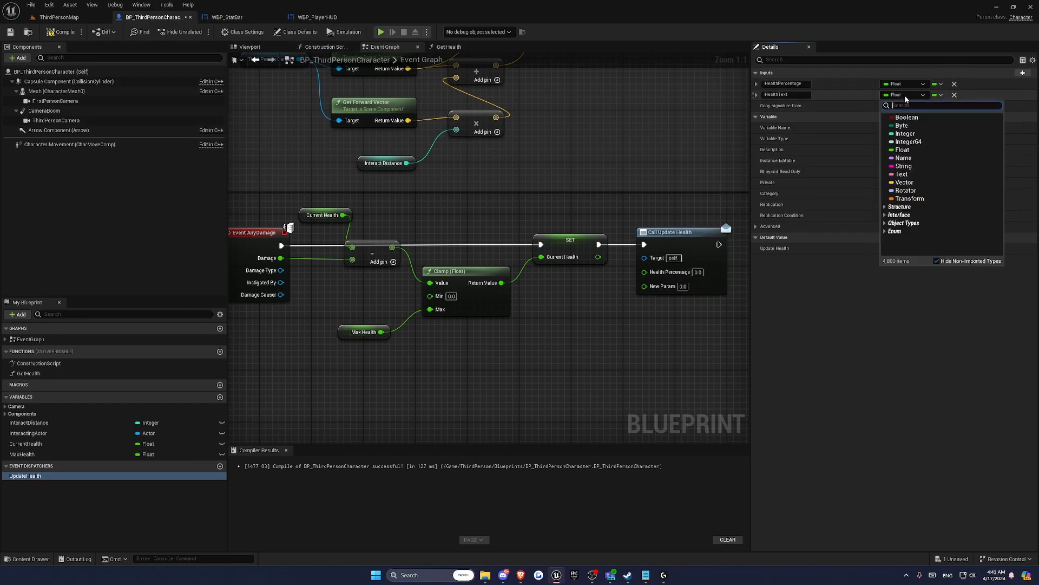
click(903, 173)
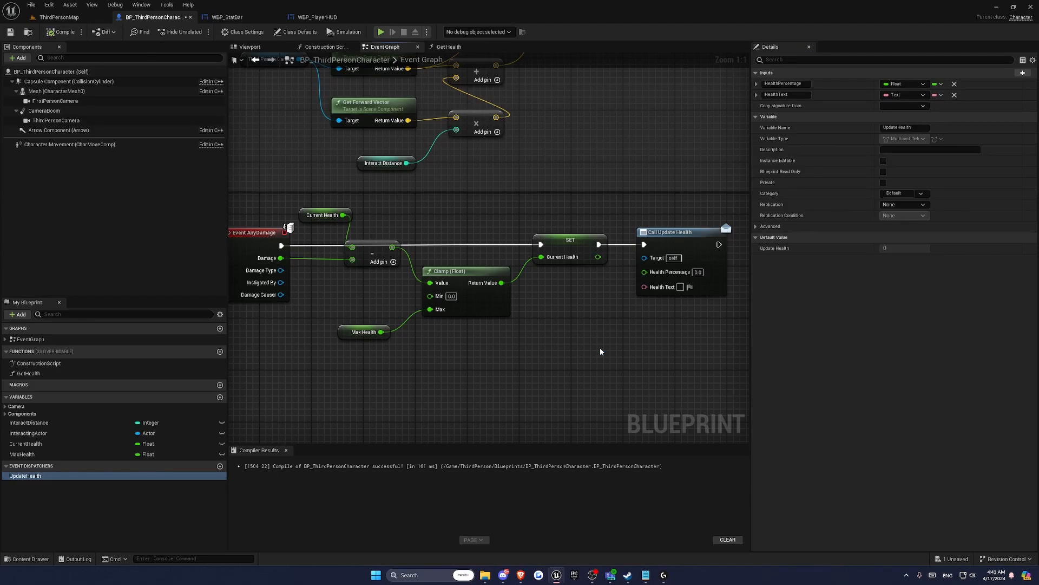
click(450, 47)
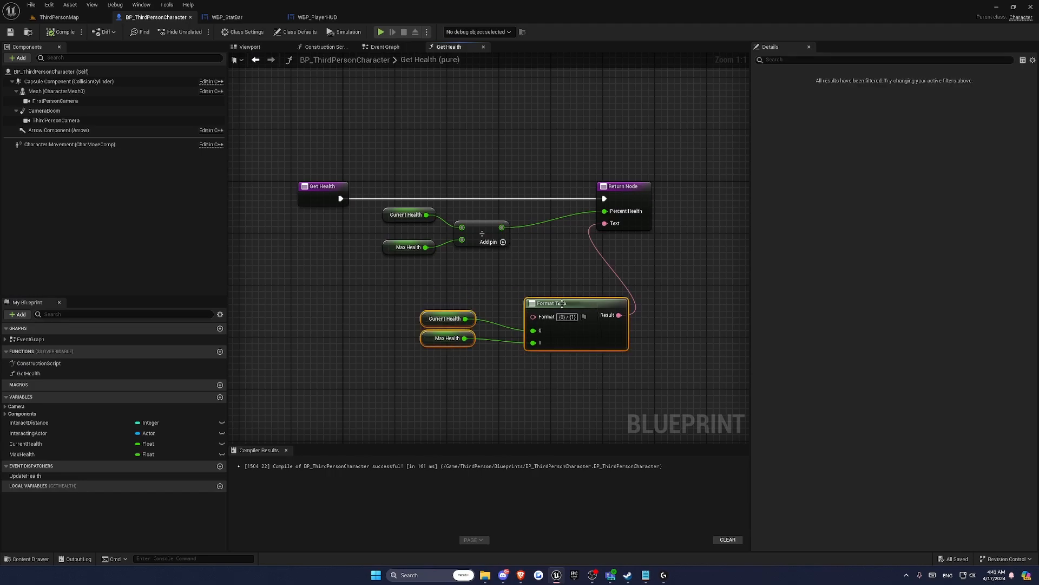
Wire Get Health's Percent Health and Text into Call Update Health, then go to WBP_StatBar.
click(385, 46)
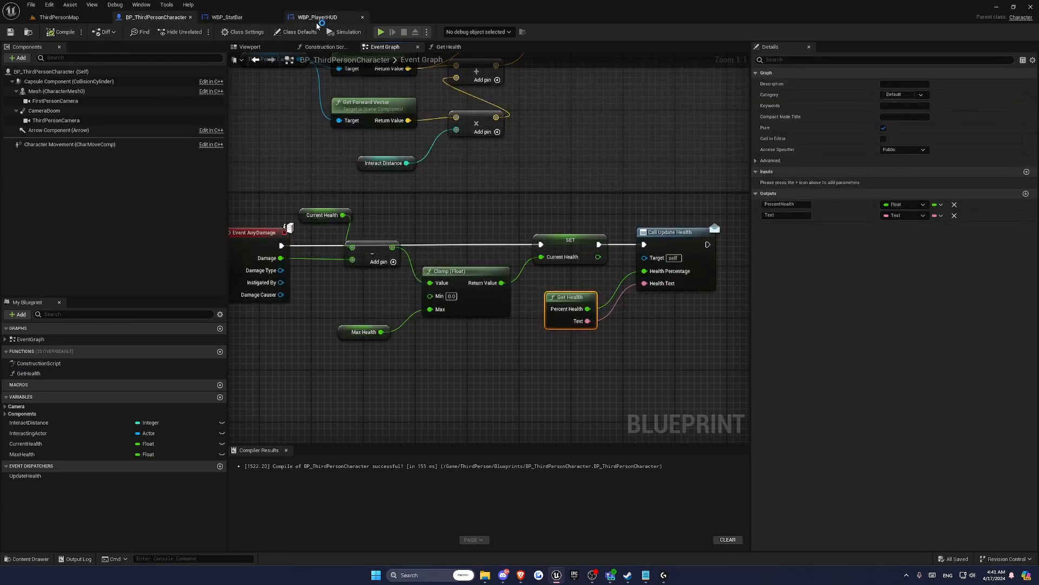
click(229, 16)
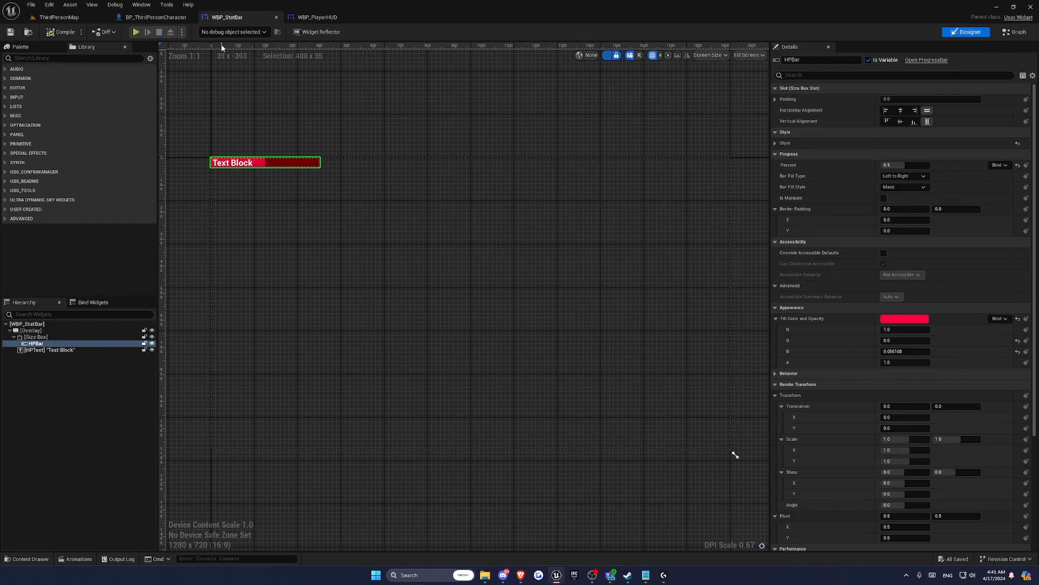
After Event Construct, cast Get Owning Player Pawn to BP_ThirdPersonCharacter.
click(1013, 32)
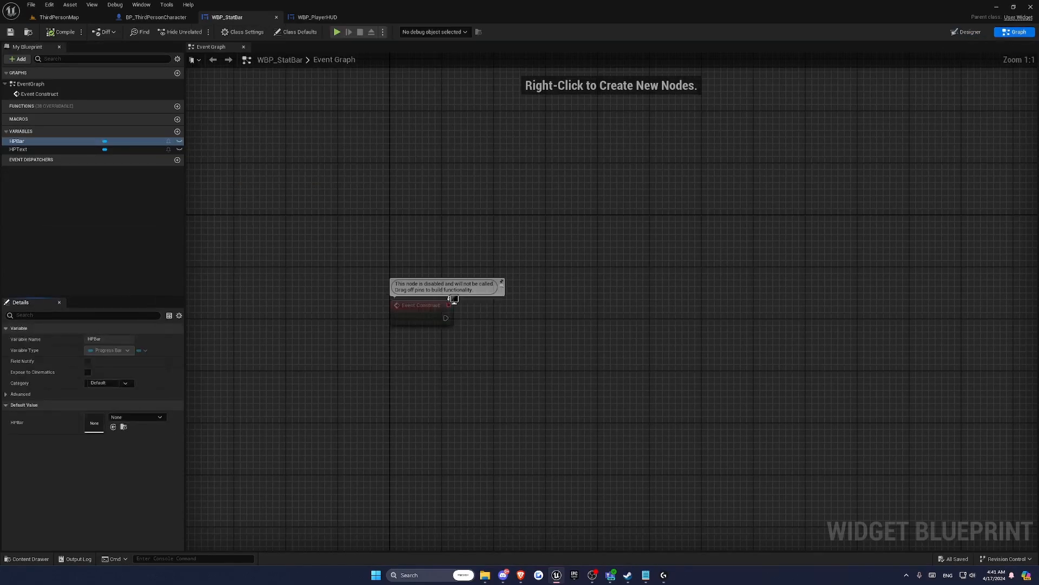
mouse_move(334, 258)
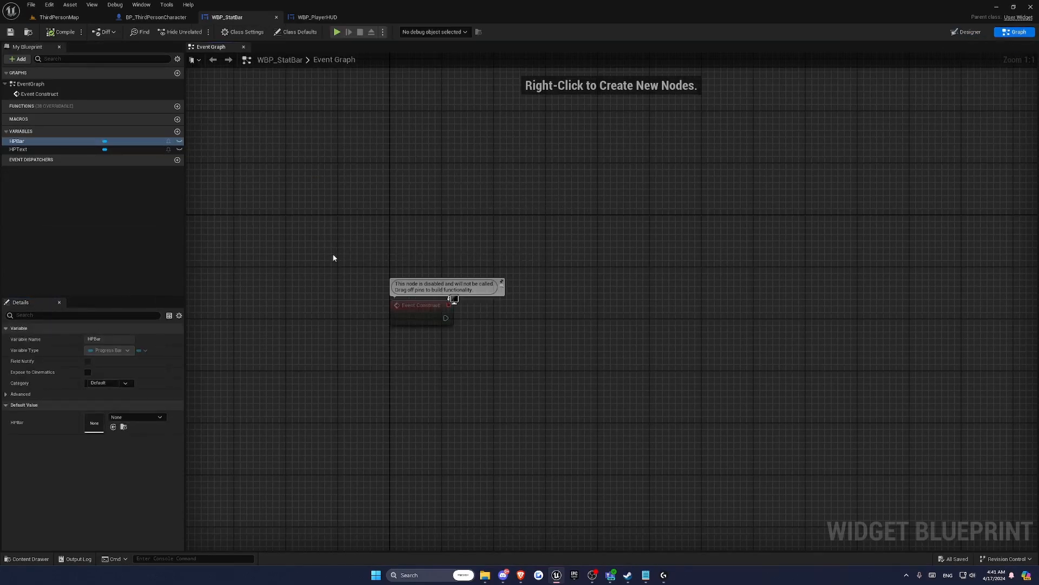
mouse_move(441, 204)
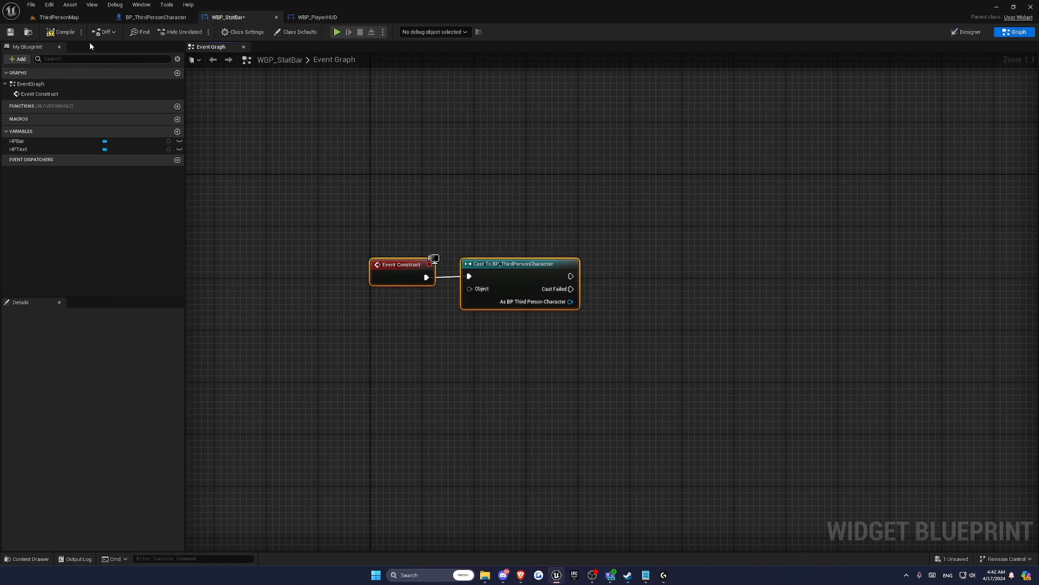
click(64, 31)
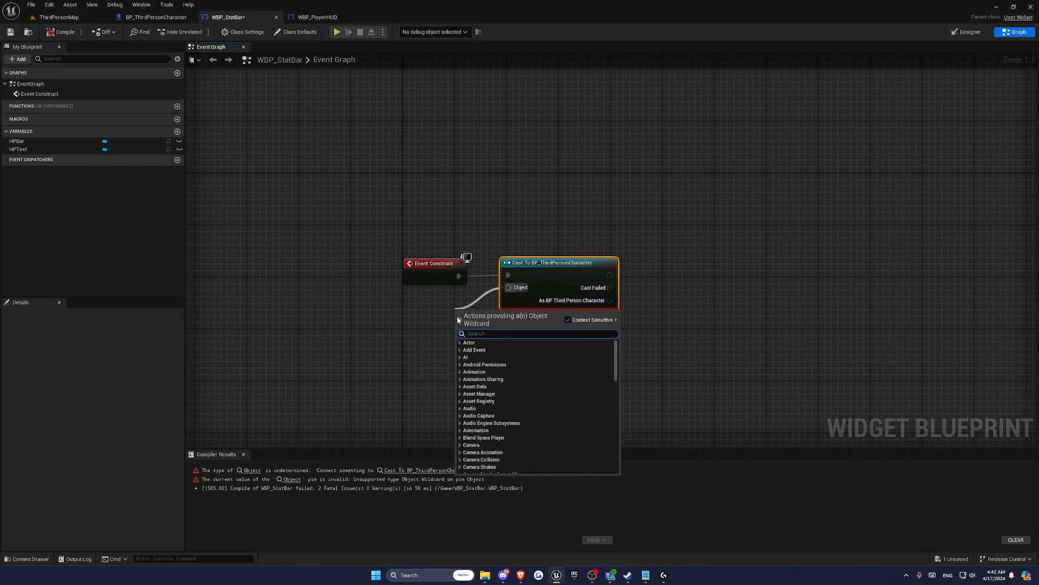
text(get owning play)
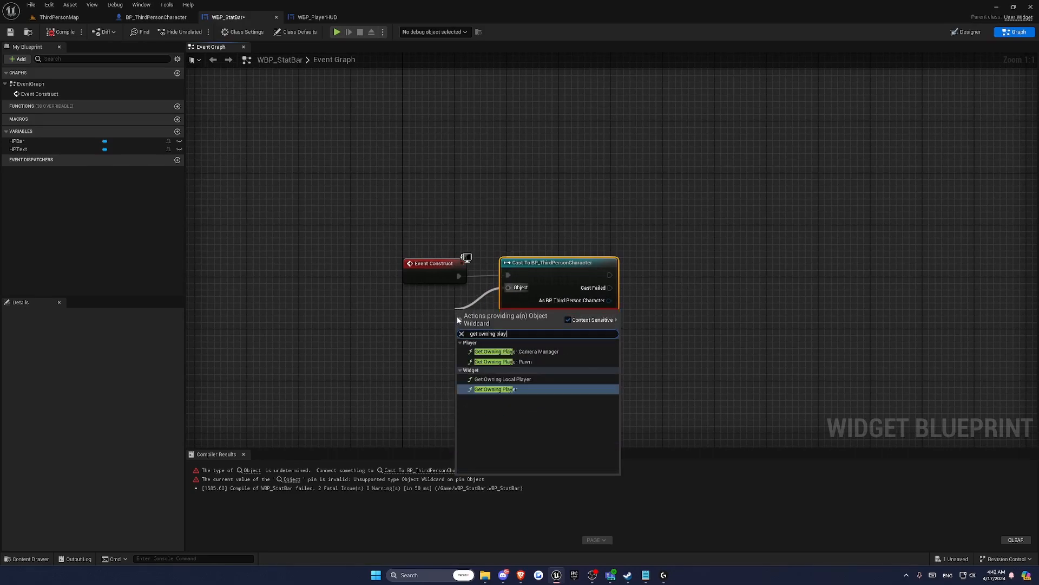
click(502, 361)
text(bind event)
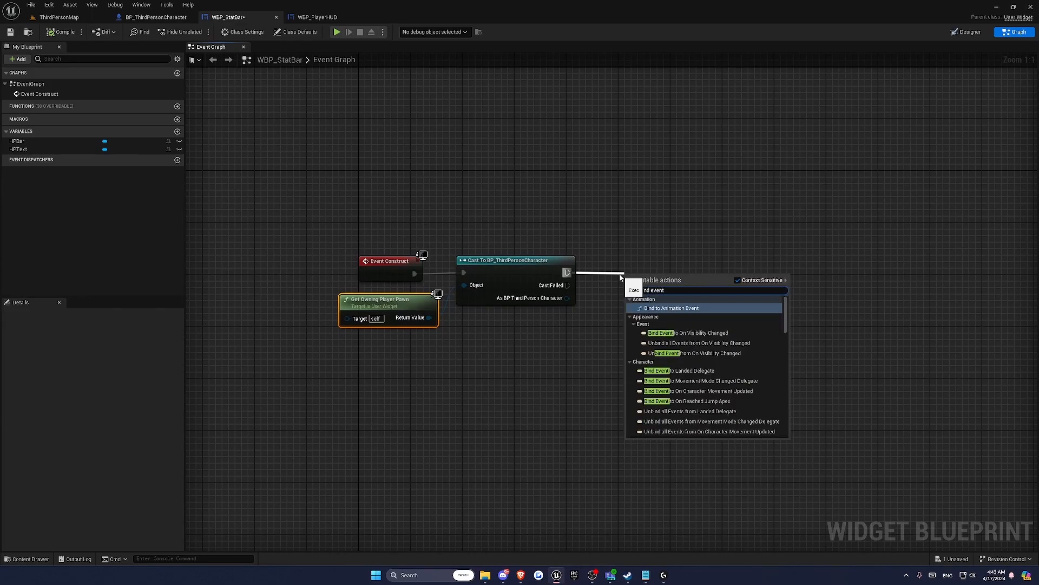
Bind to the character's Update Health dispatcher and compile the widget.
click(672, 307)
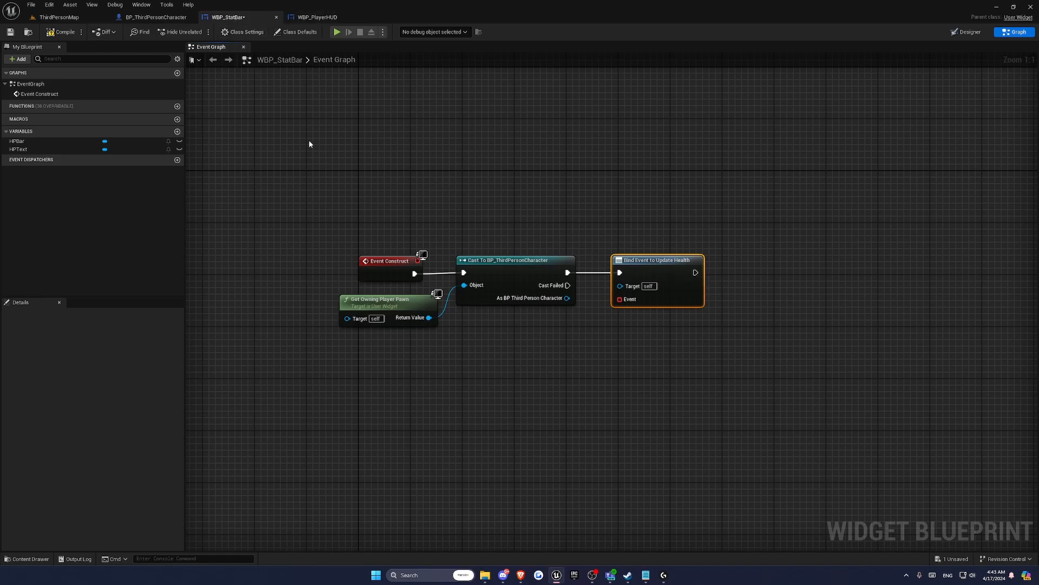
click(64, 32)
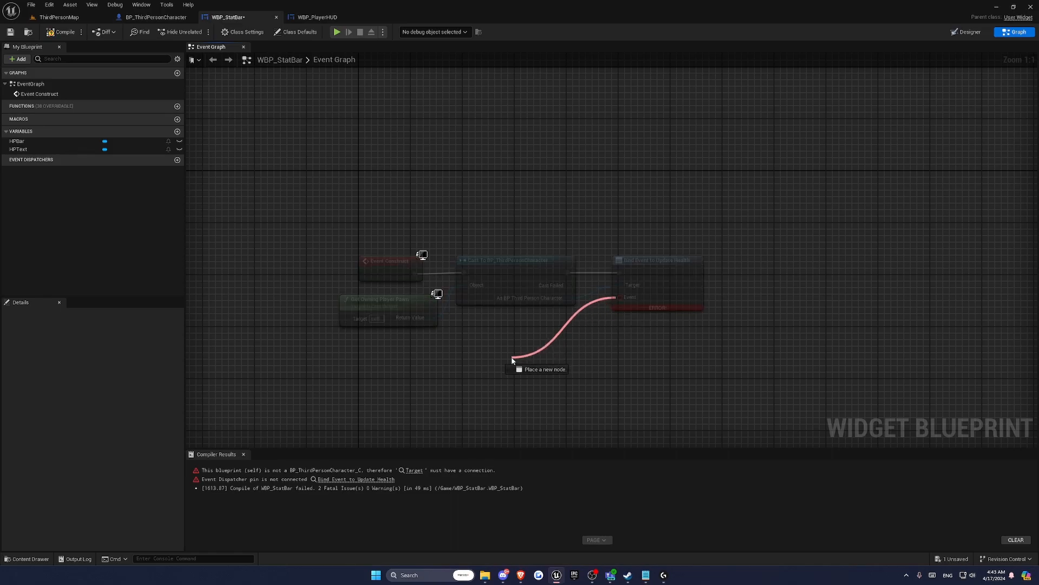
Add a bound custom event setting HPBar's percent and HPText's text from Health Text.
text(custom)
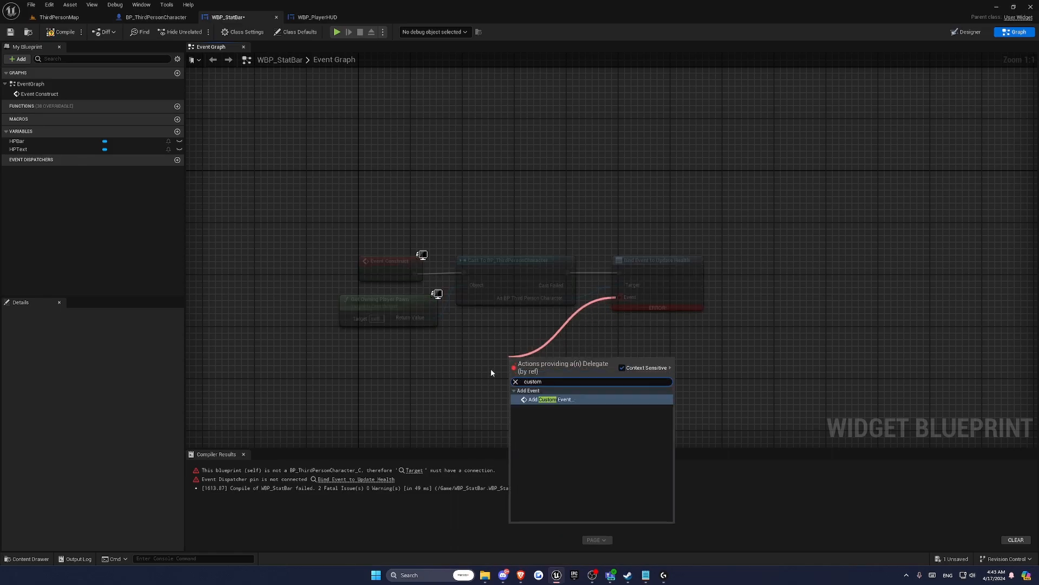
click(550, 399)
text(UpdateHealth)
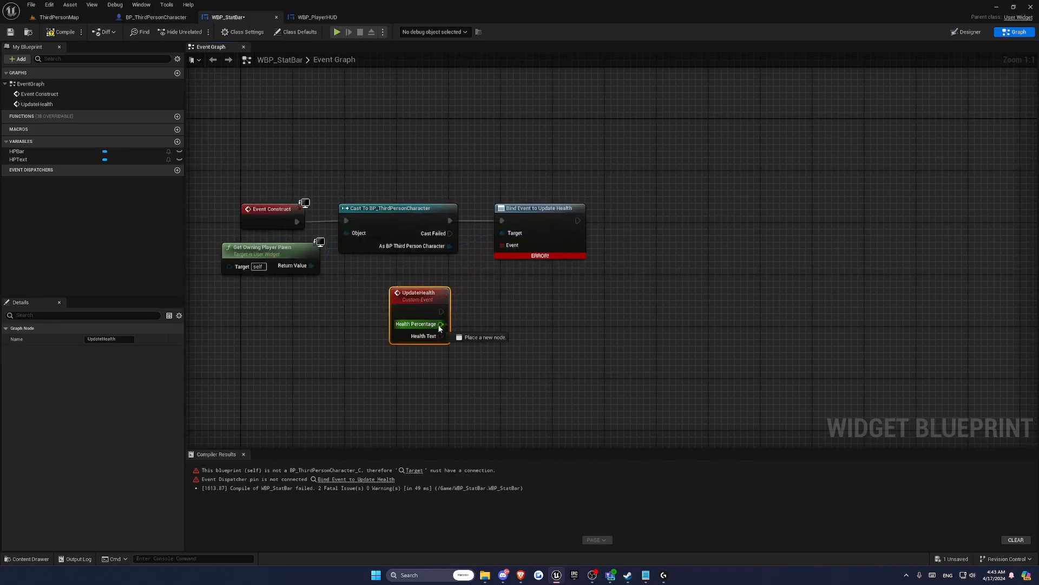
click(16, 151)
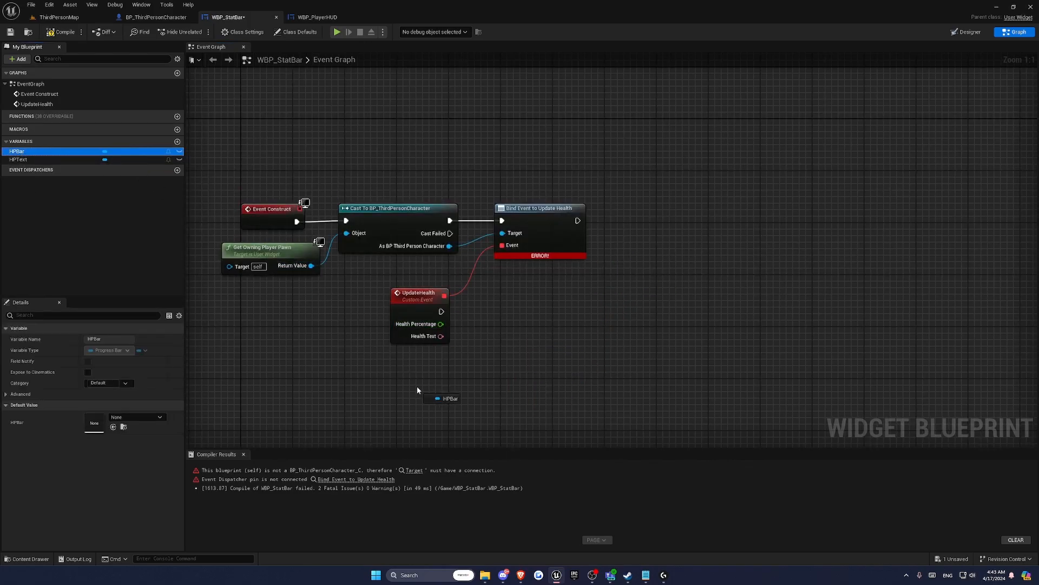
click(18, 159)
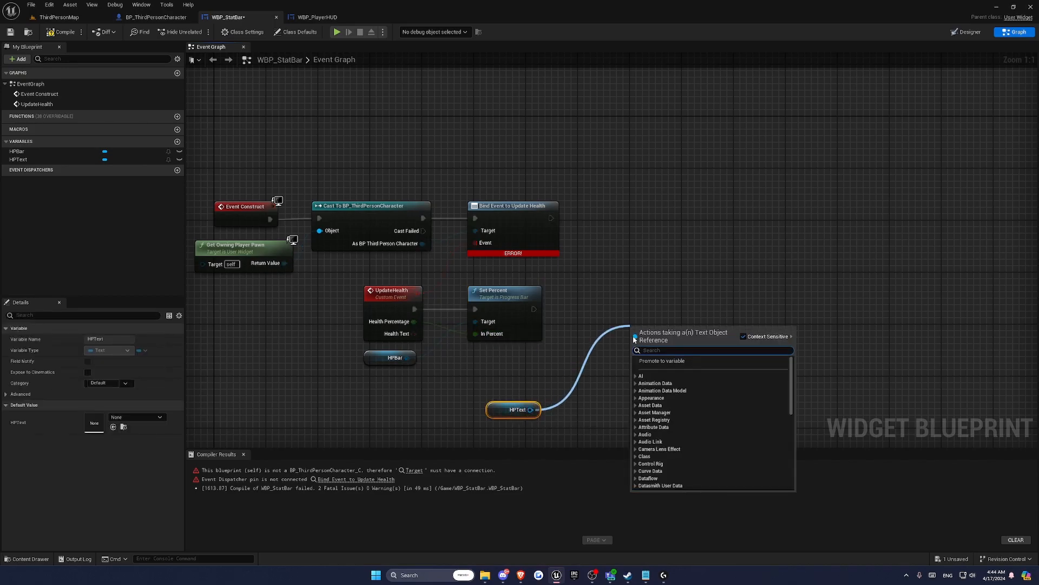
text(set text)
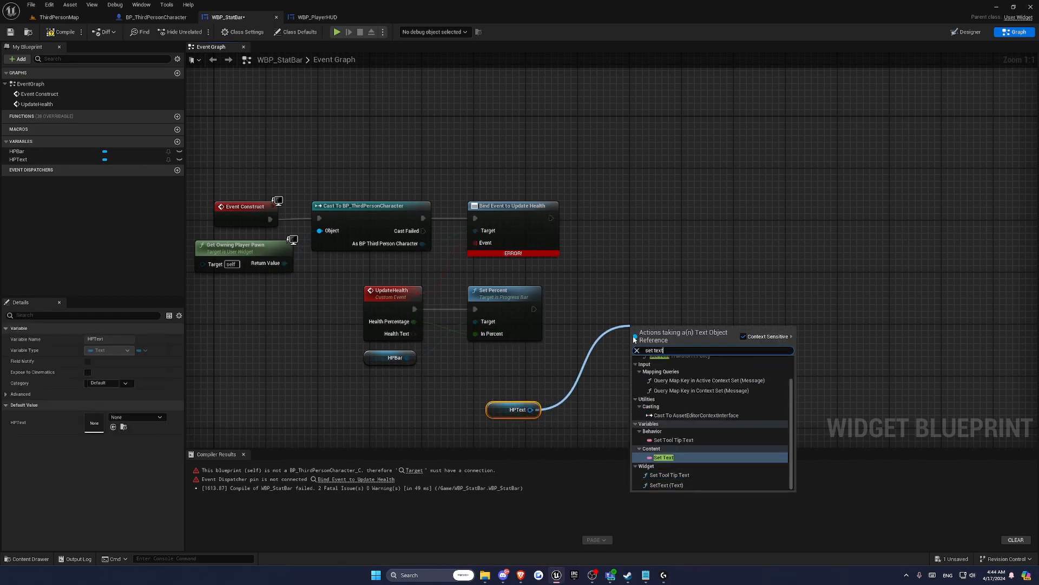
mouse_move(657, 485)
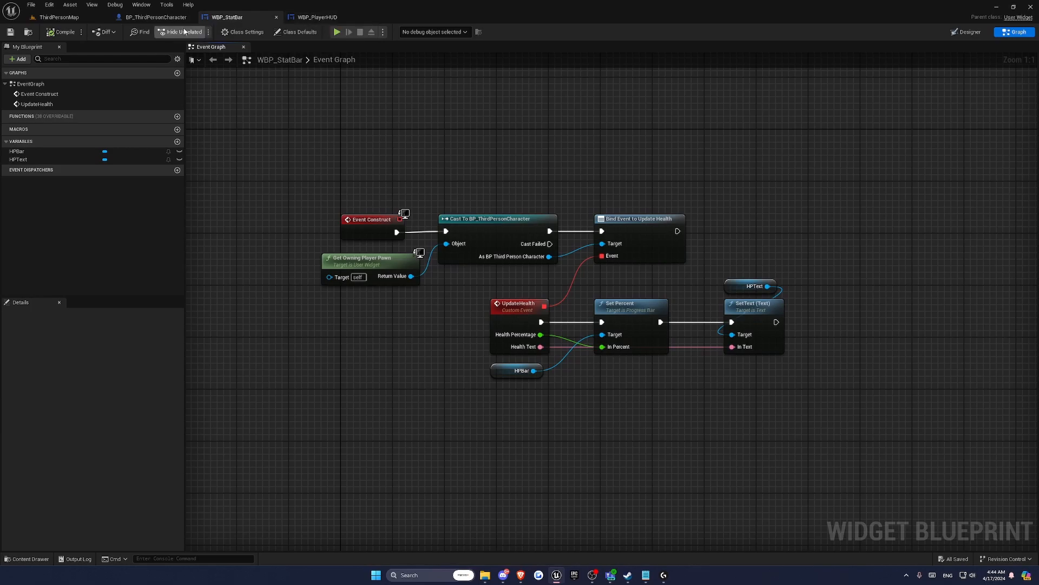
In BP_ThirdPersonCharacter, add a Sequence after BeginPlay with Get Controller feeding Cast To PlayerController.
click(153, 17)
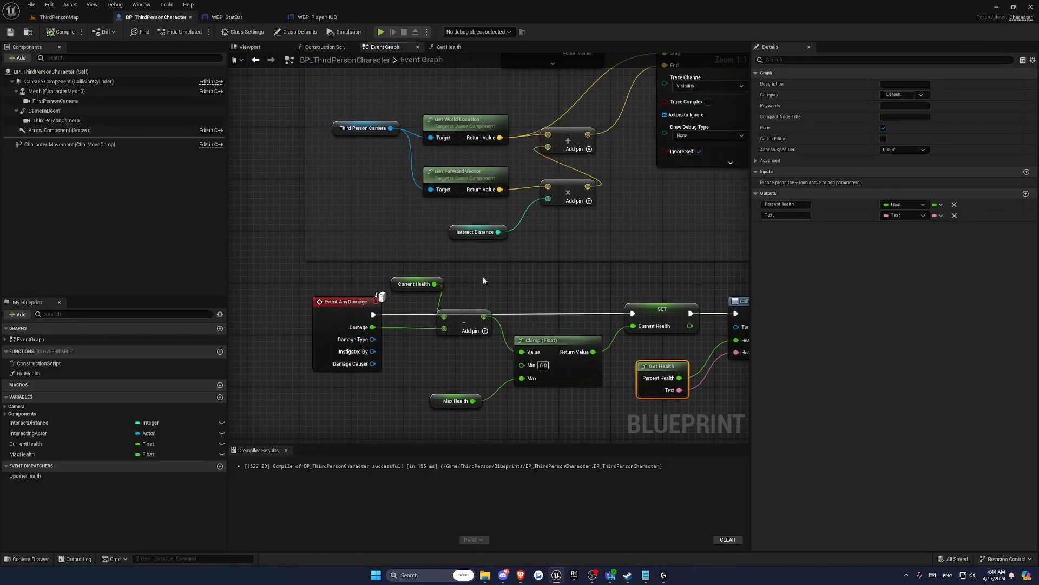
scroll(down, 3)
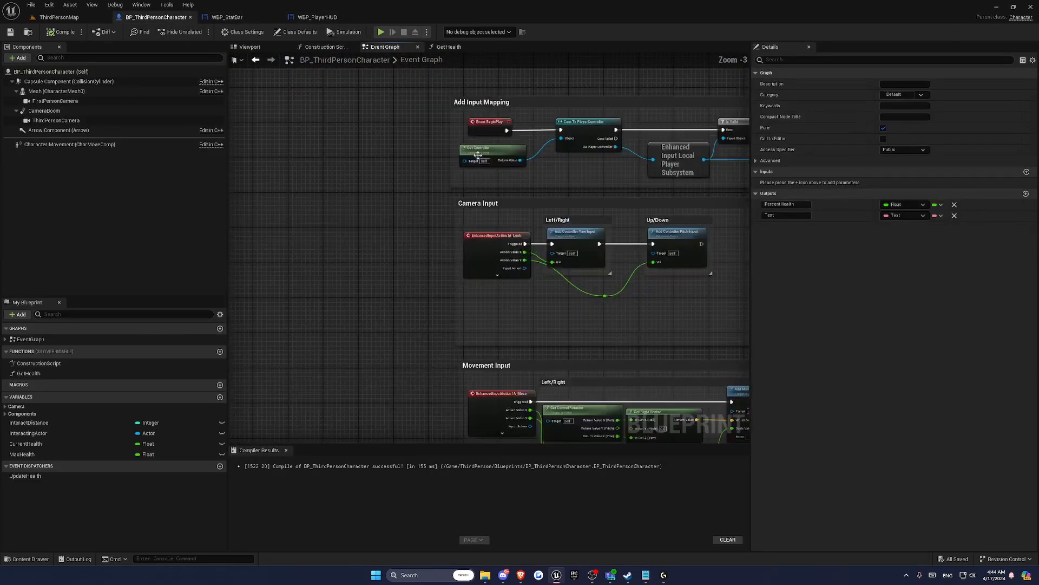
scroll(up, 3)
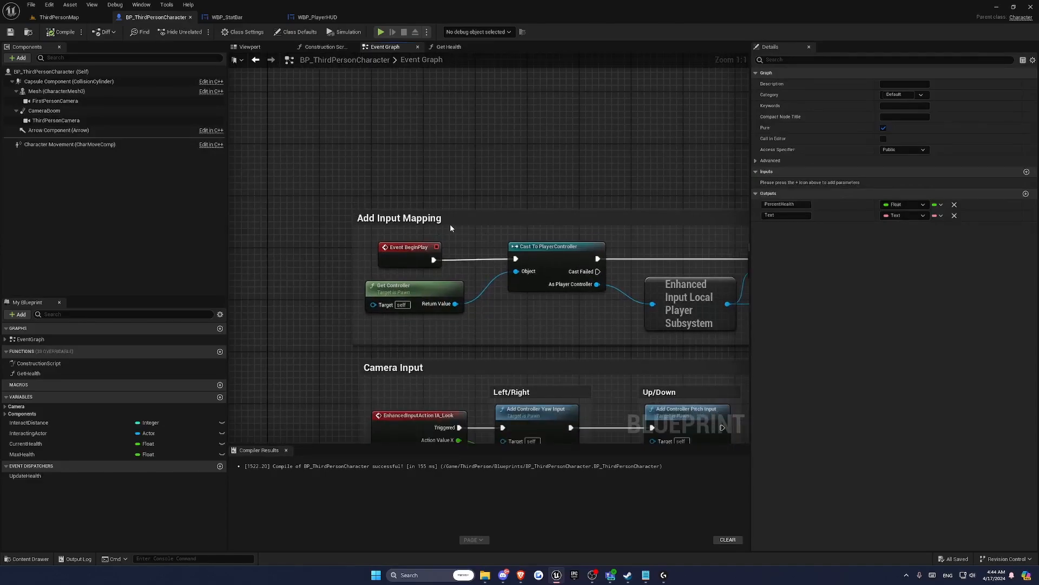
scroll(down, 3)
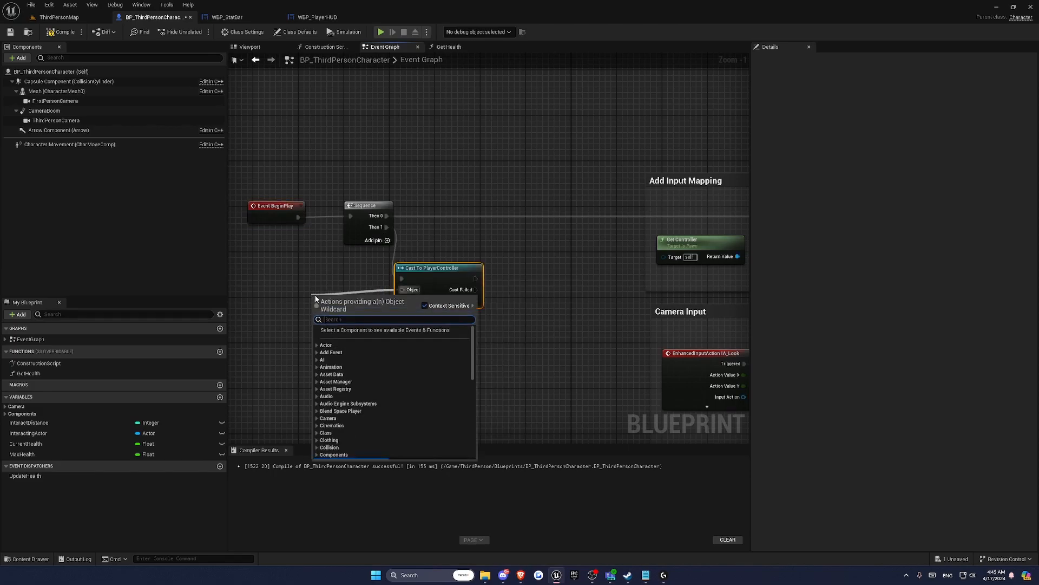
text(get controll)
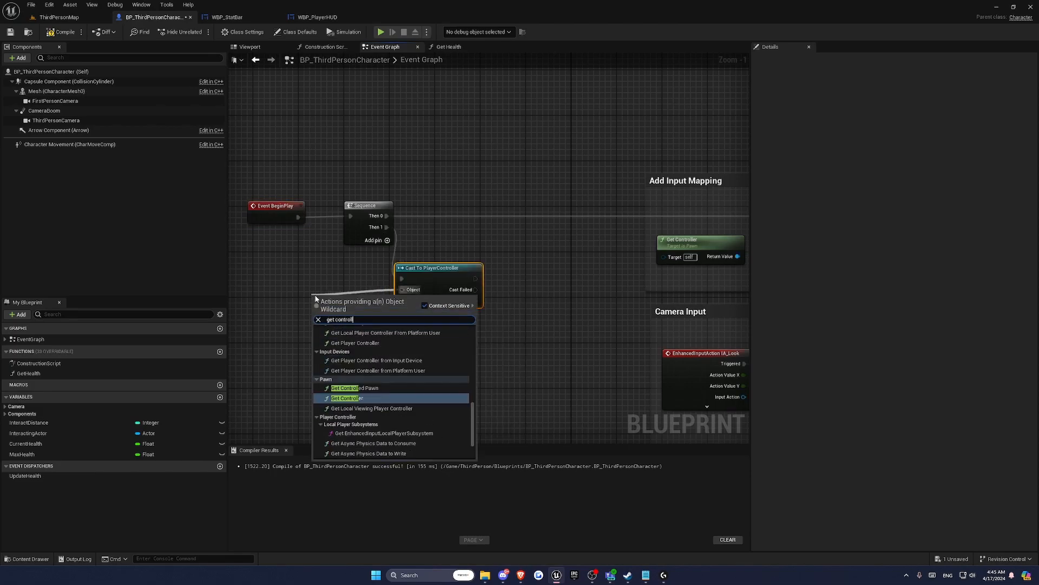
click(344, 398)
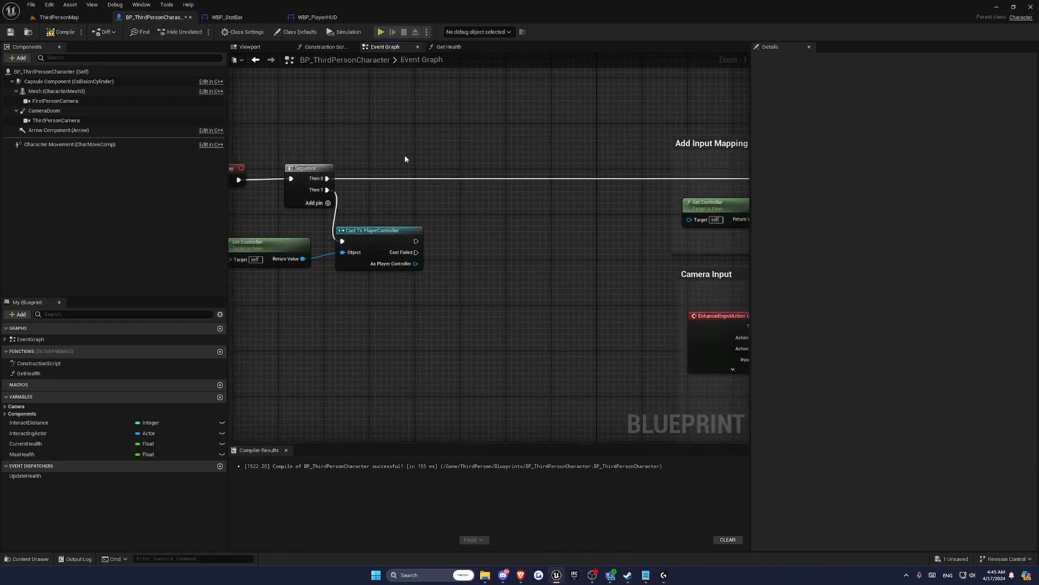
From the cast, create a widget of class WBP_PlayerHUD and add it to the viewport.
drag(416, 240, 444, 240)
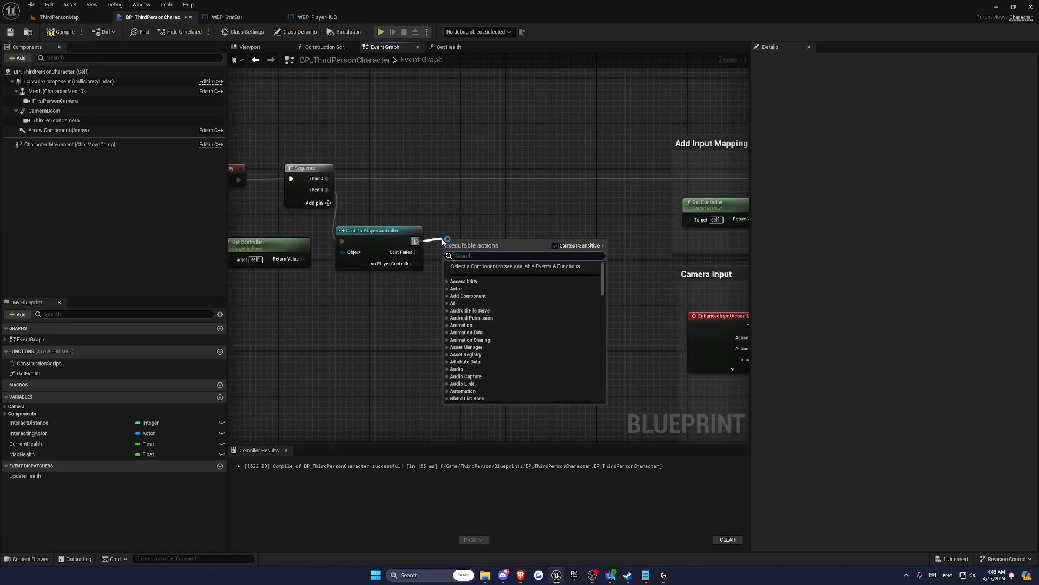
text(create)
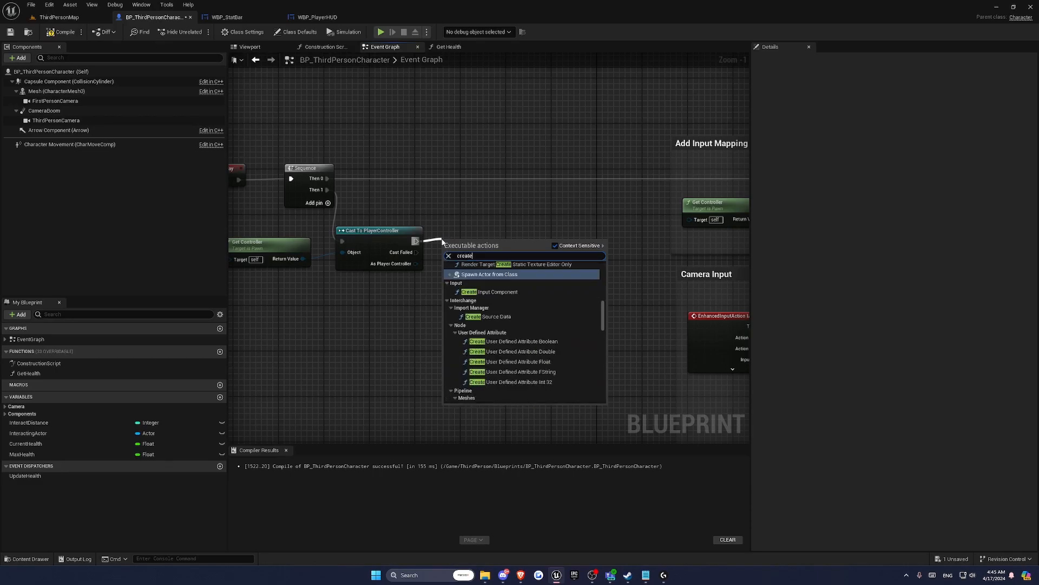
click(489, 274)
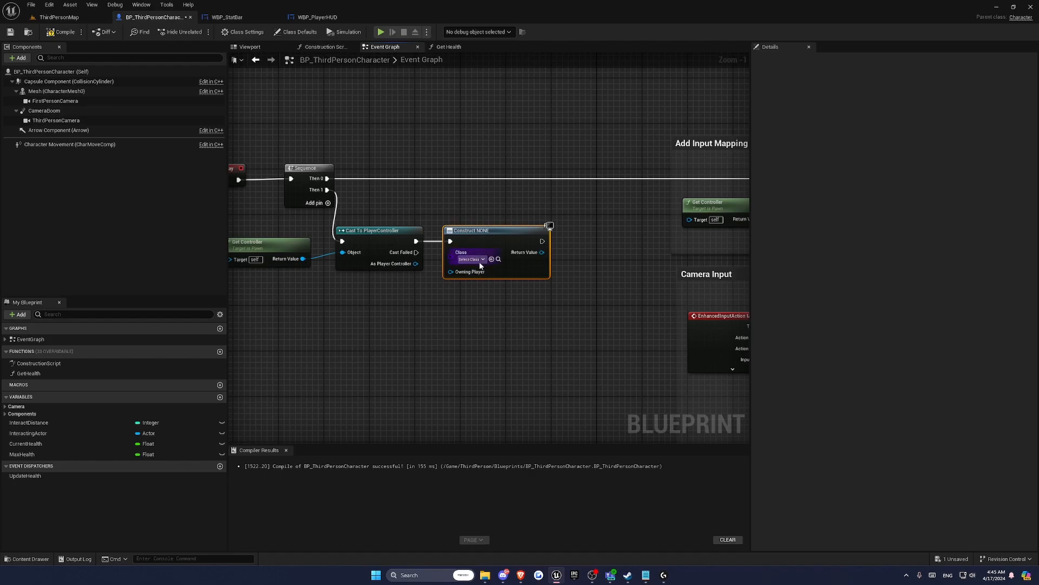
click(471, 258)
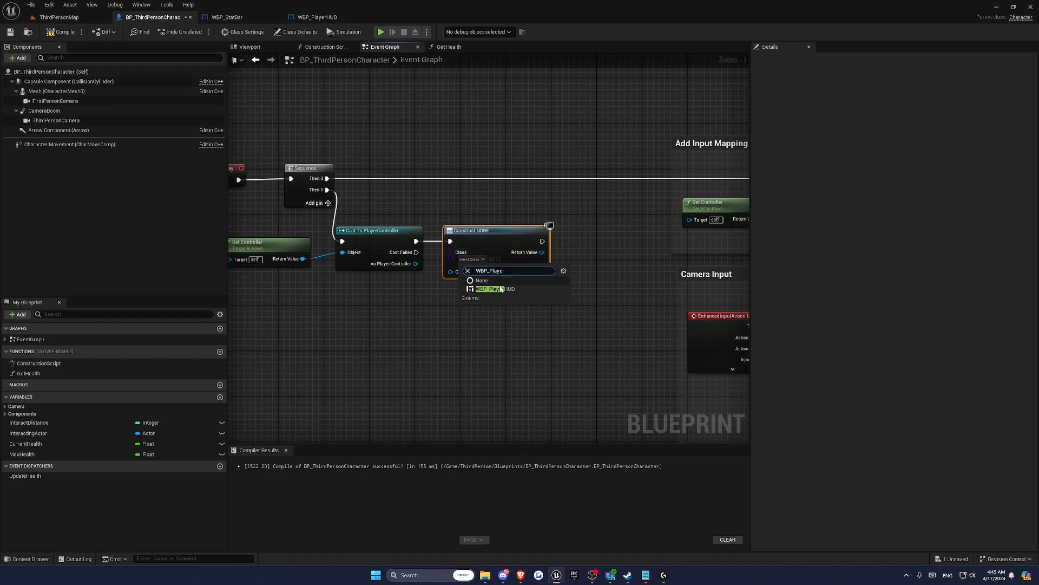
click(496, 288)
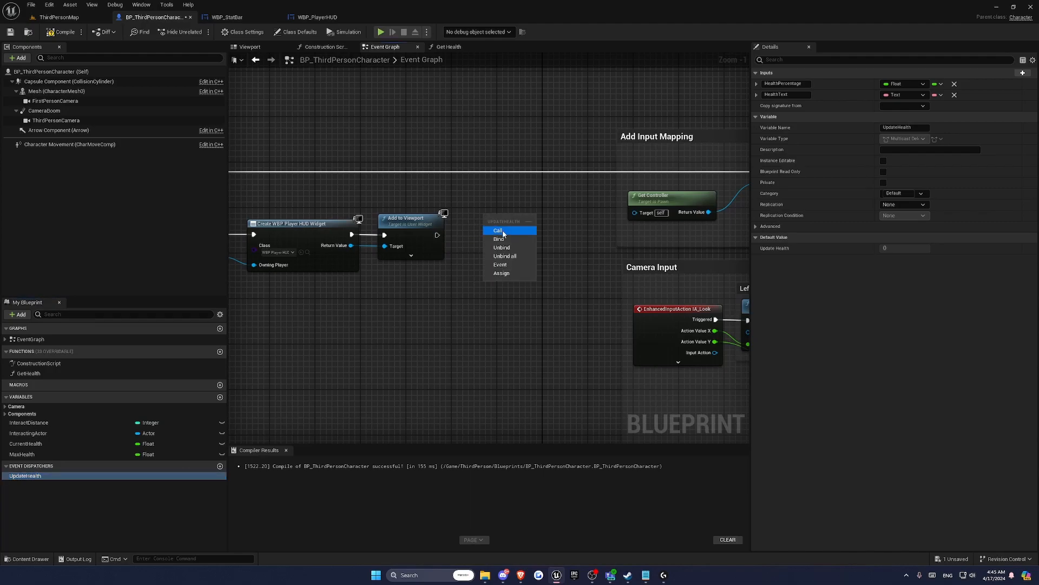
Call the UpdateHealth dispatcher after Add to Viewport, checking the stat bar graph.
click(498, 229)
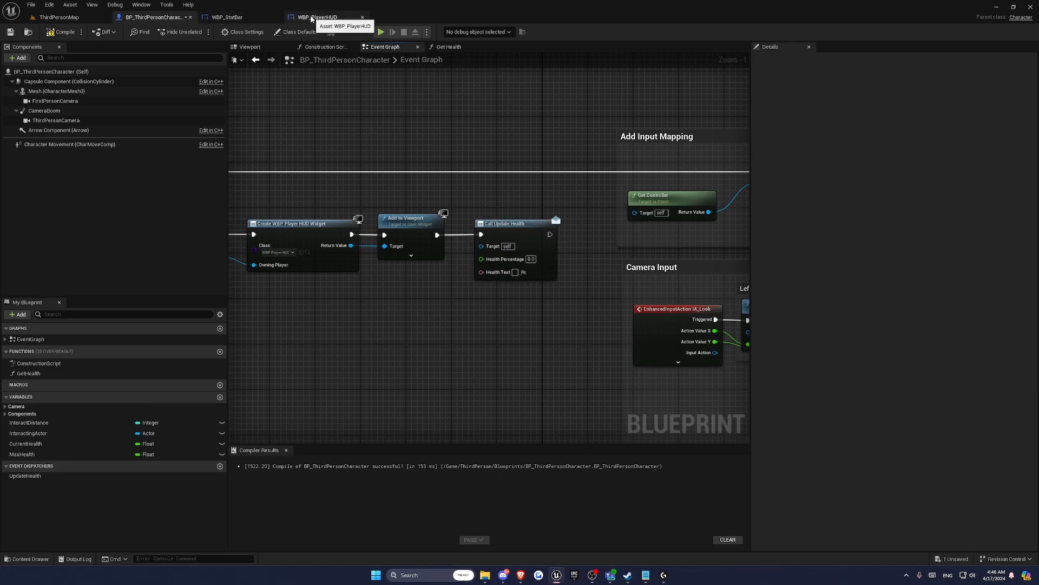
click(318, 16)
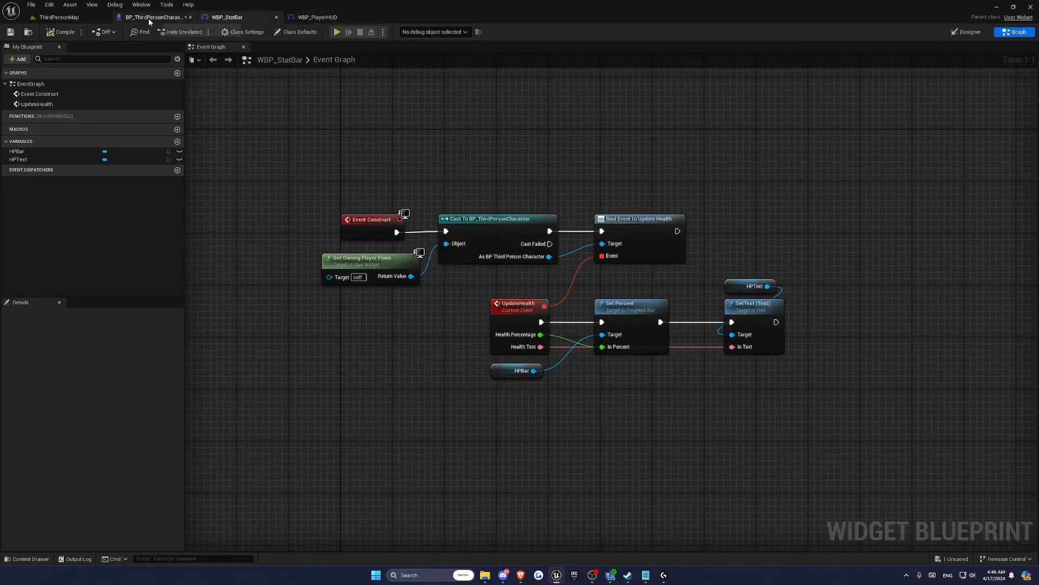
click(155, 16)
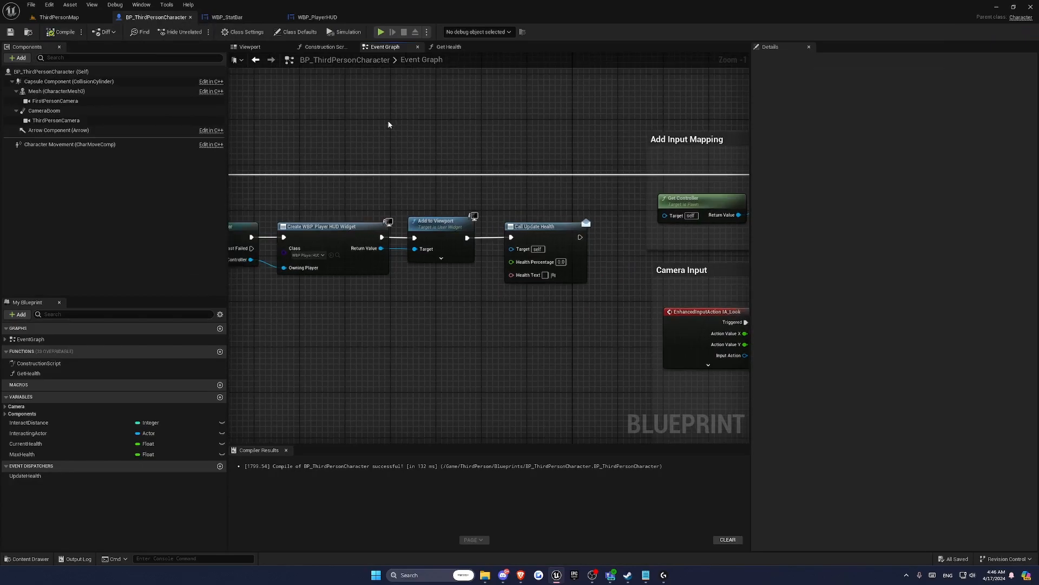
mouse_move(22, 489)
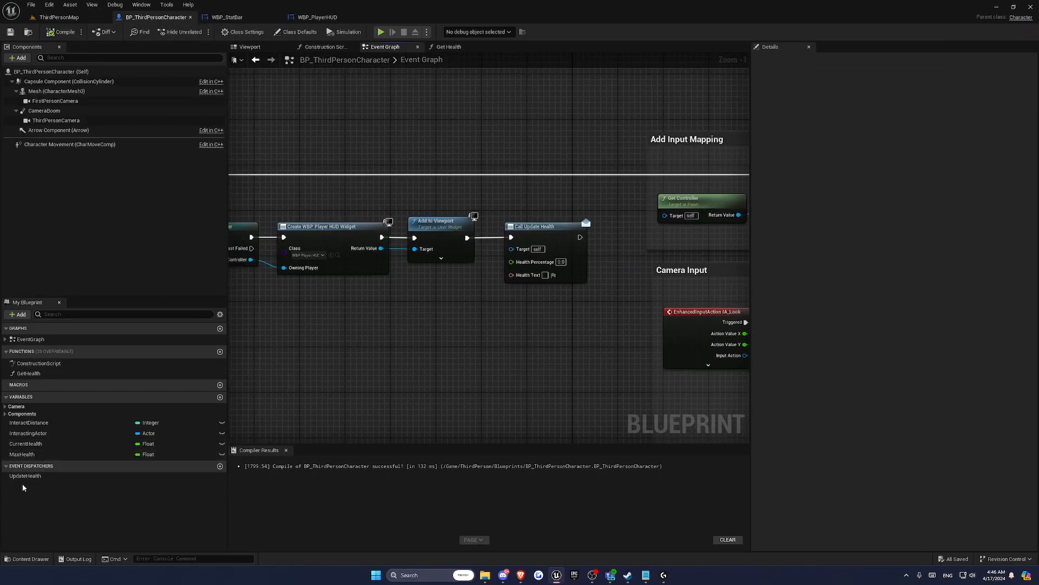
Feed GetHealth's percent and text into the BeginPlay UpdateHealth call, then return to ThirdPersonMap.
click(28, 373)
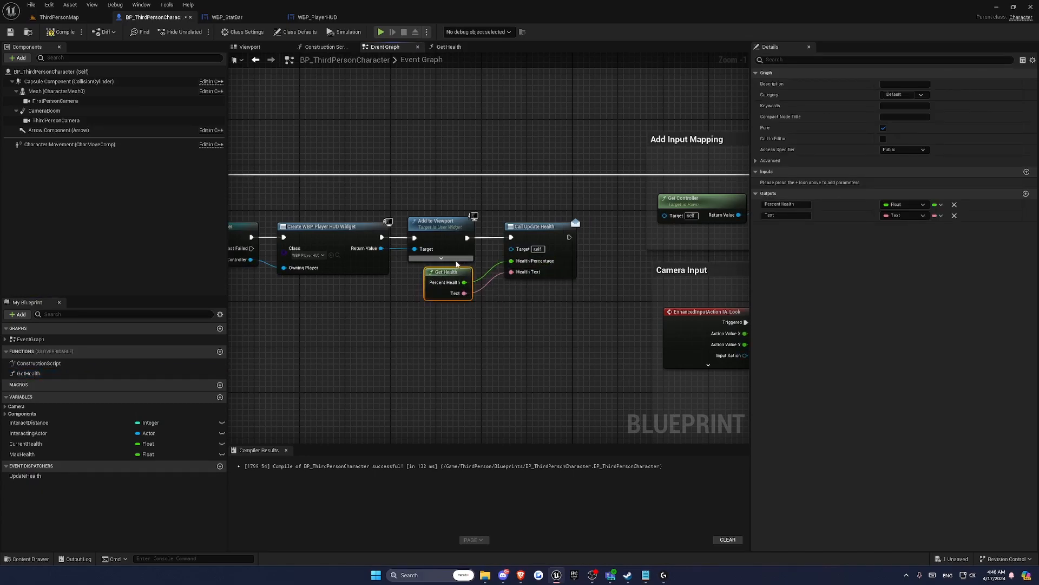
click(60, 17)
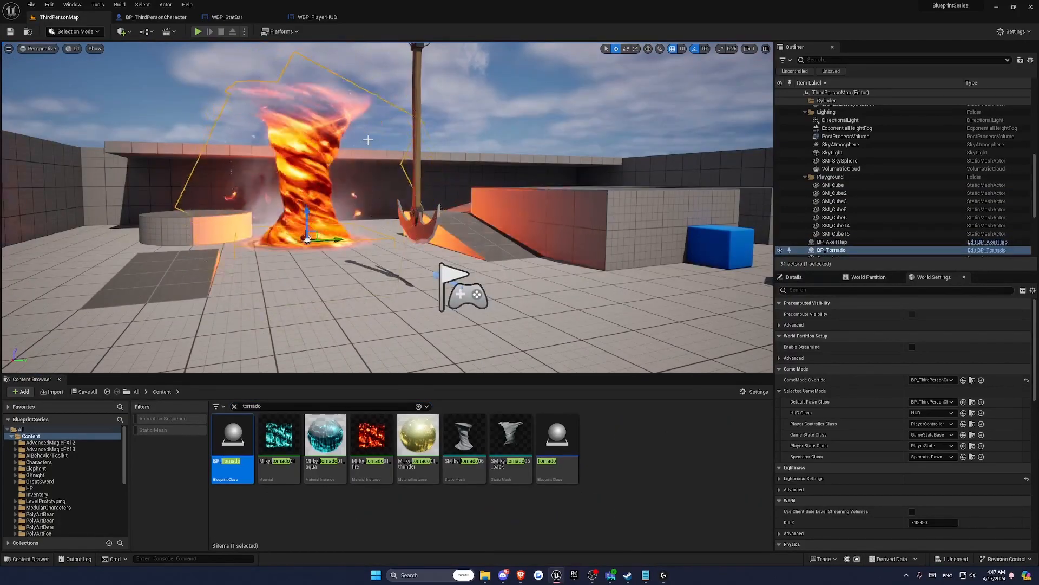
Play the level to see the HP bar read 0 / 100 in game.
click(197, 32)
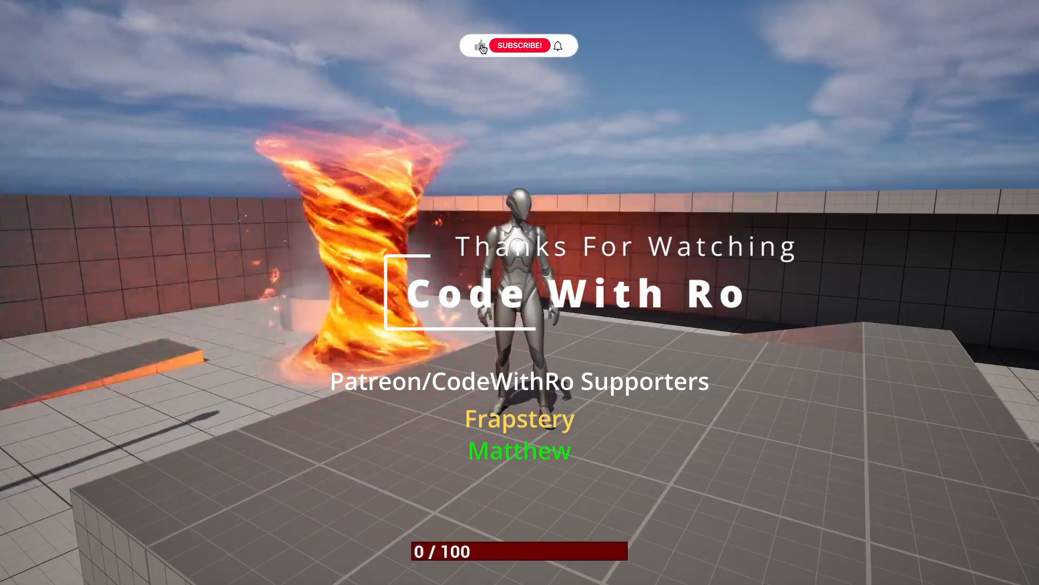
click(519, 45)
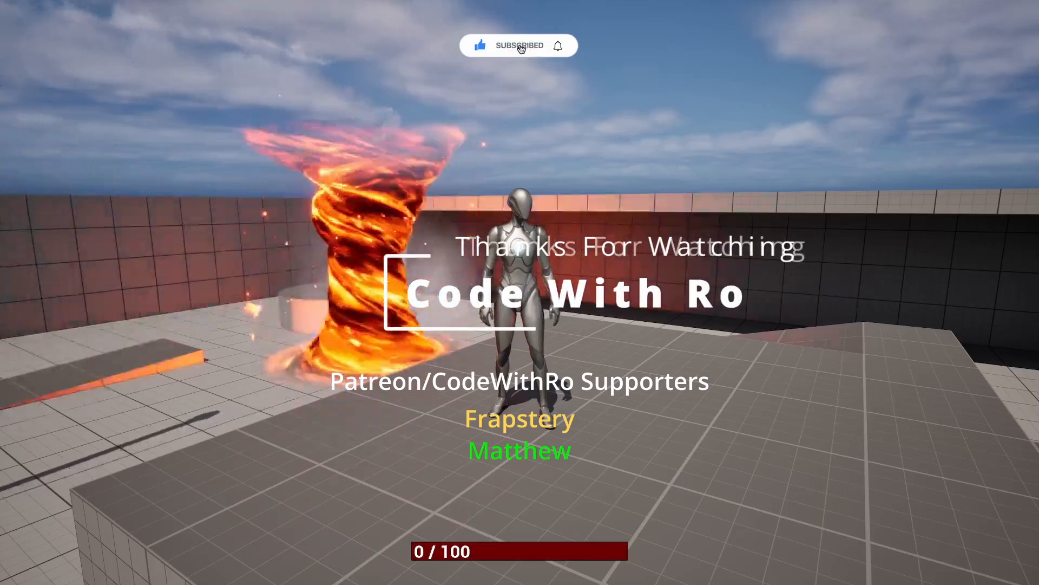